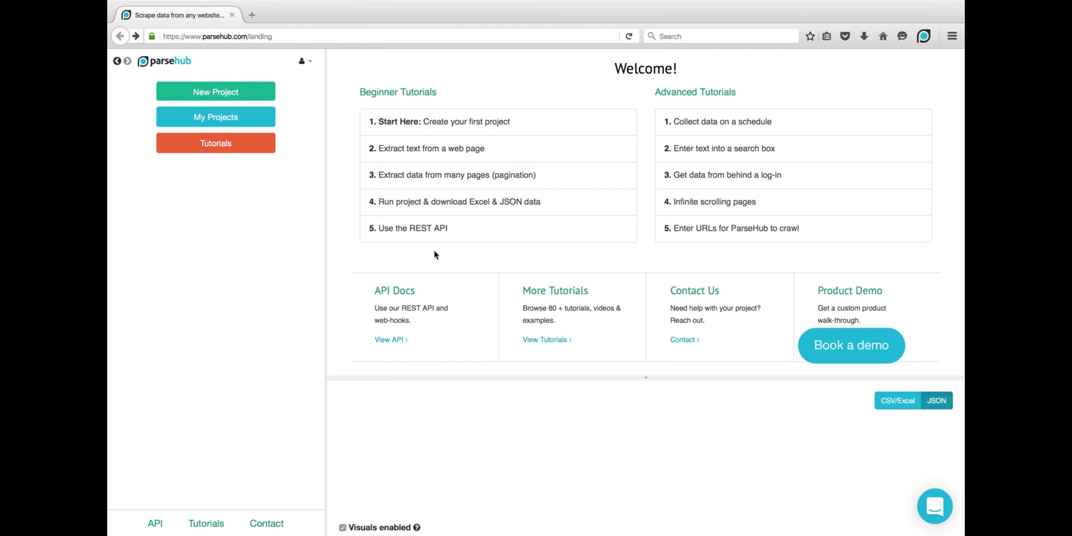
{"action": "mouse_move", "coordinate": [320, 144]}
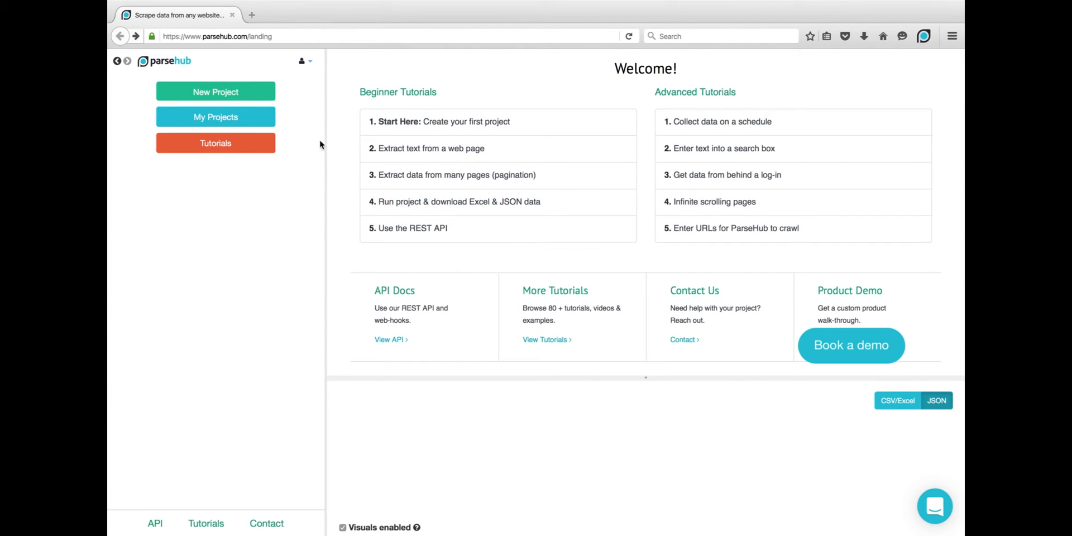
{"action": "left_click", "coordinate": [215, 91]}
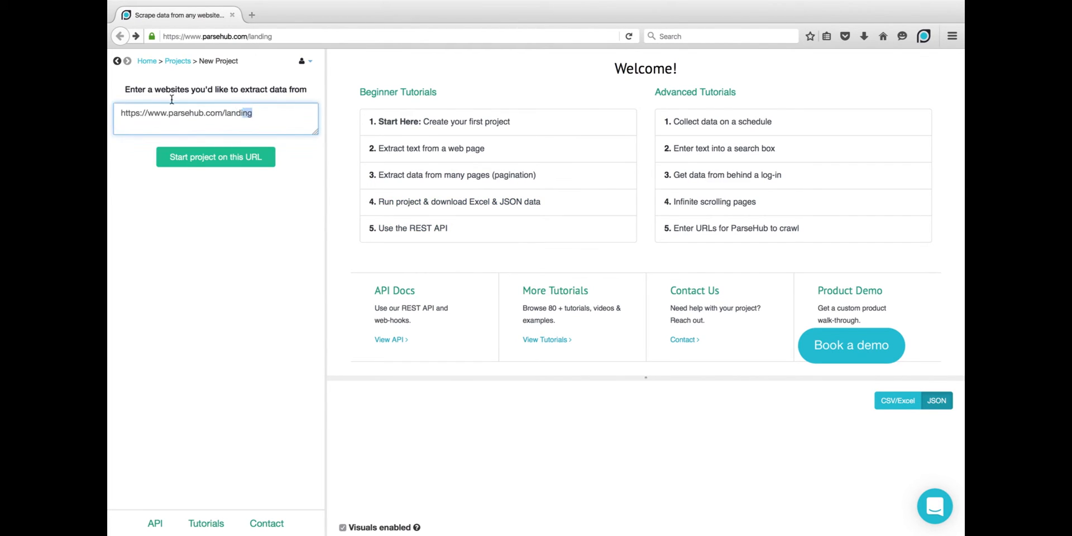
{"action": "type", "text": "https://www.bloomberg.com/markets/stocks"}
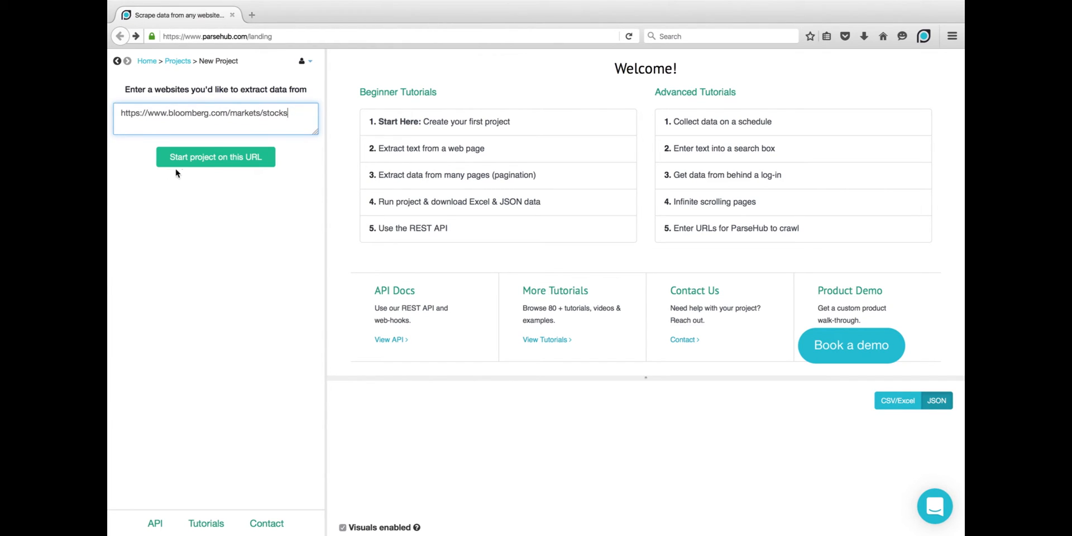
{"action": "left_click", "coordinate": [215, 156]}
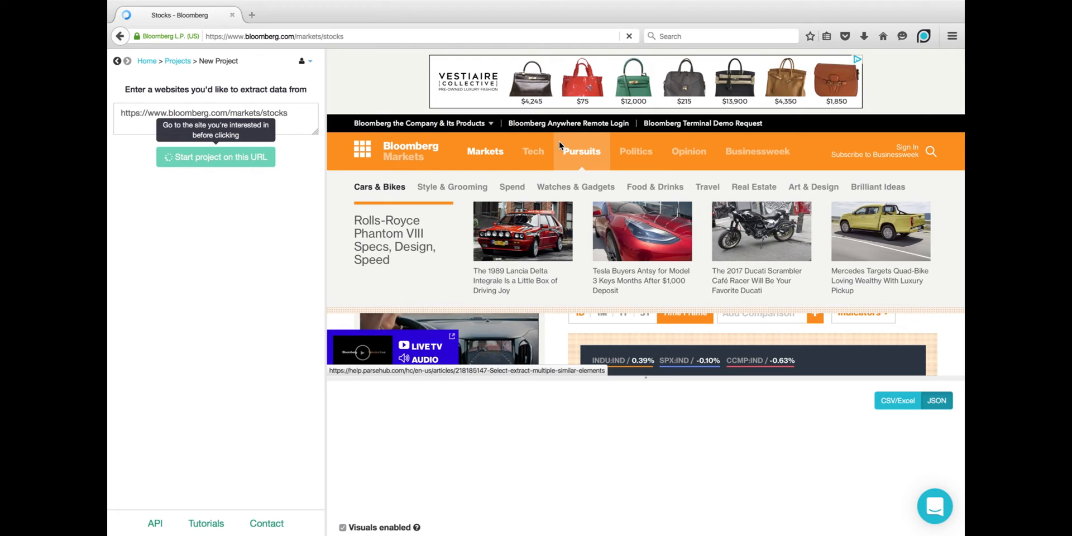
- Let the project load and glance at the Select page command menu without adding a command
{"action": "left_click", "coordinate": [215, 157]}
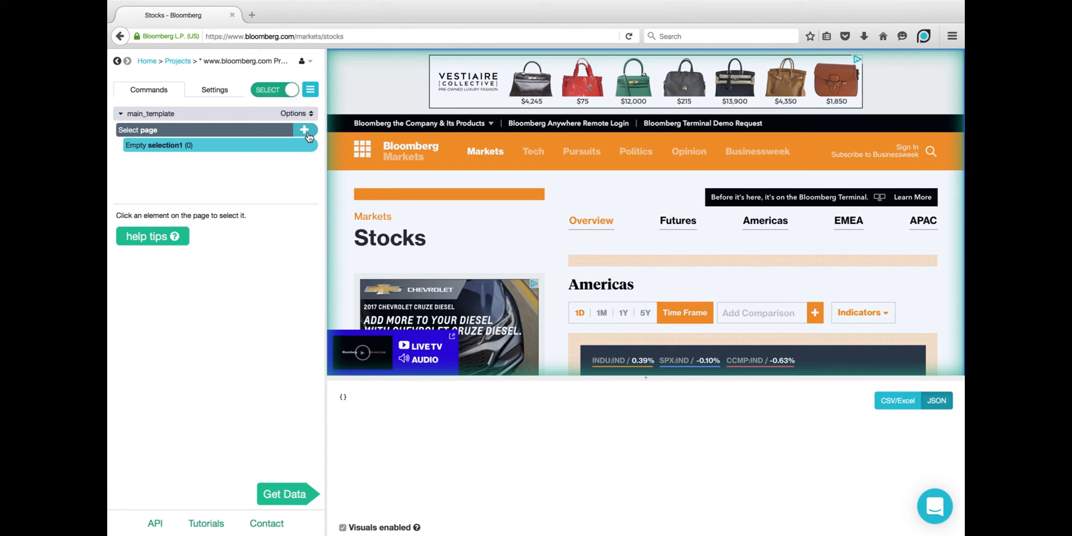
{"action": "left_click", "coordinate": [303, 130]}
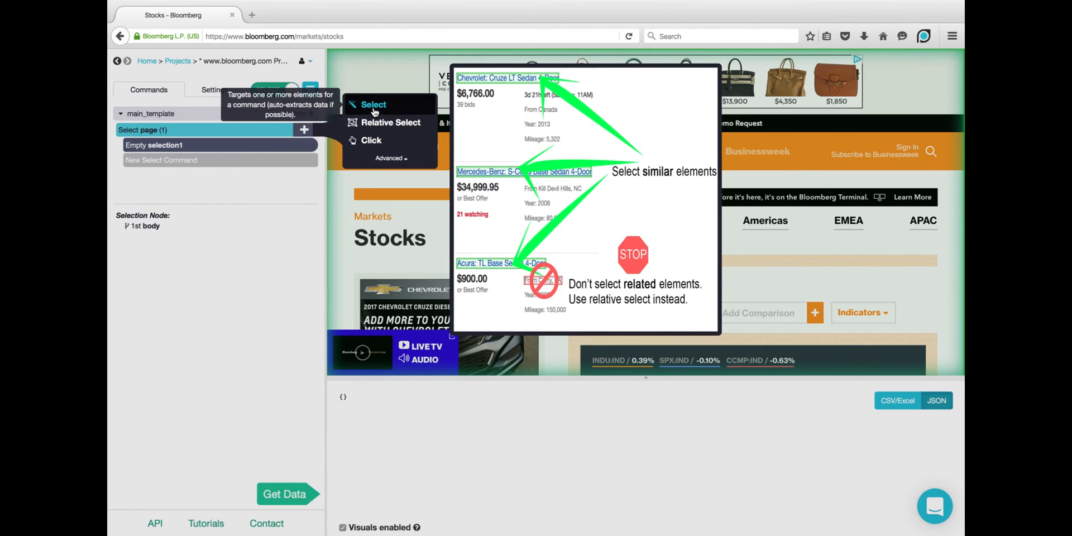
{"action": "left_click", "coordinate": [373, 103]}
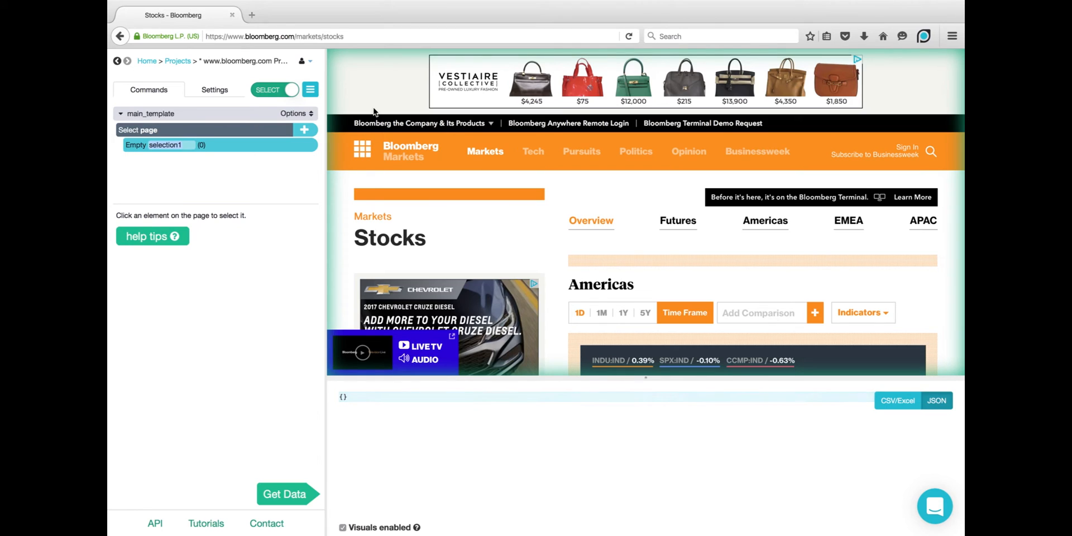
{"action": "left_click", "coordinate": [580, 151]}
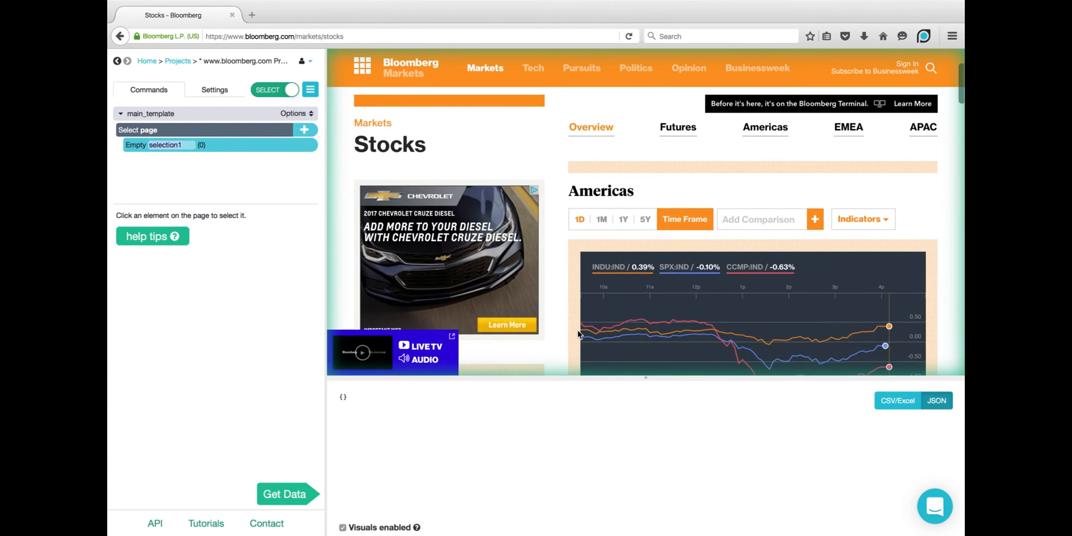
- Scroll down the Bloomberg page through the Americas, EMEA and APAC index tables
{"action": "scroll", "scroll_direction": "down", "scroll_amount": 3}
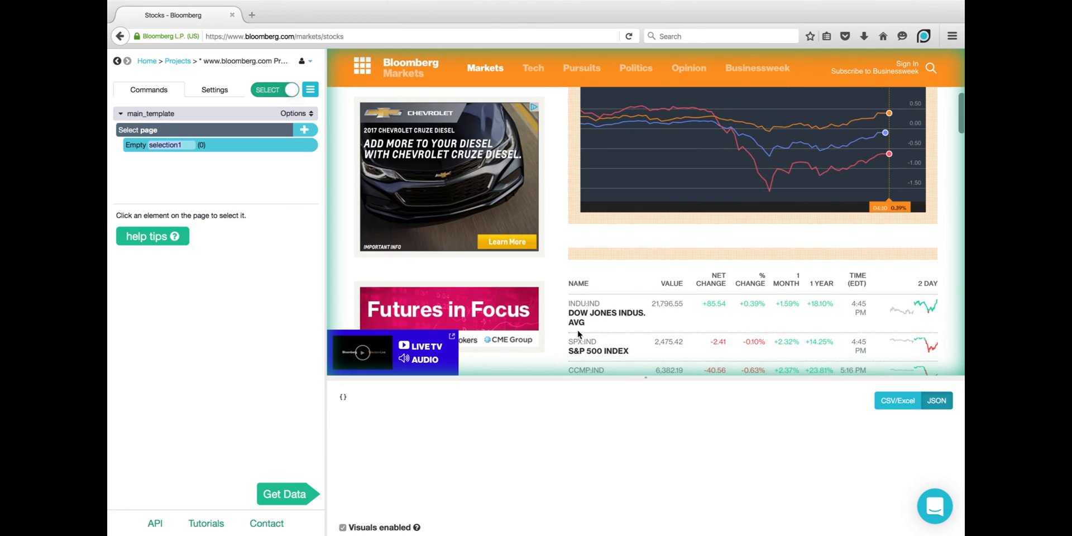
{"action": "scroll", "scroll_direction": "down", "scroll_amount": 3}
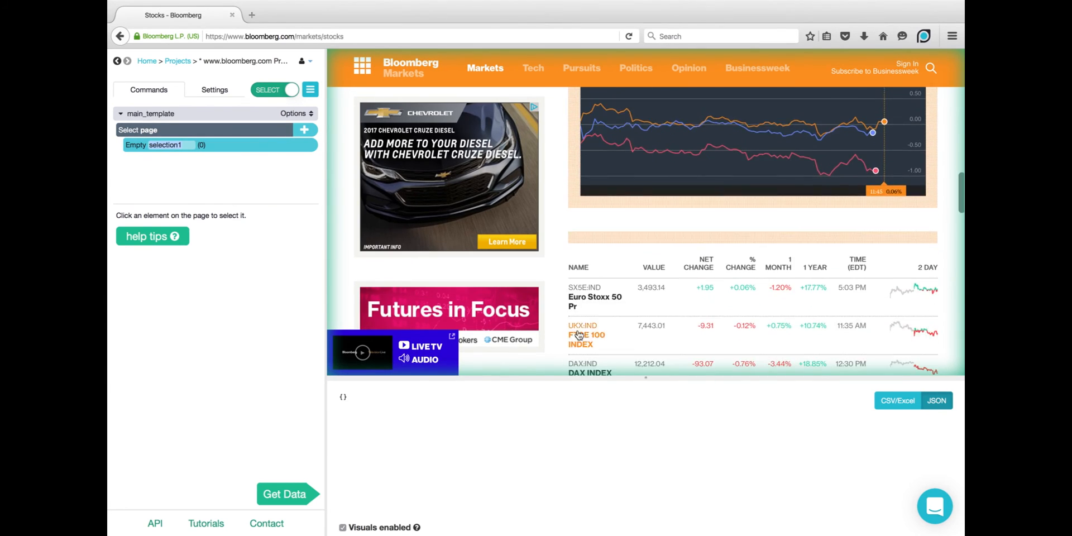
{"action": "scroll", "scroll_direction": "down", "scroll_amount": 3}
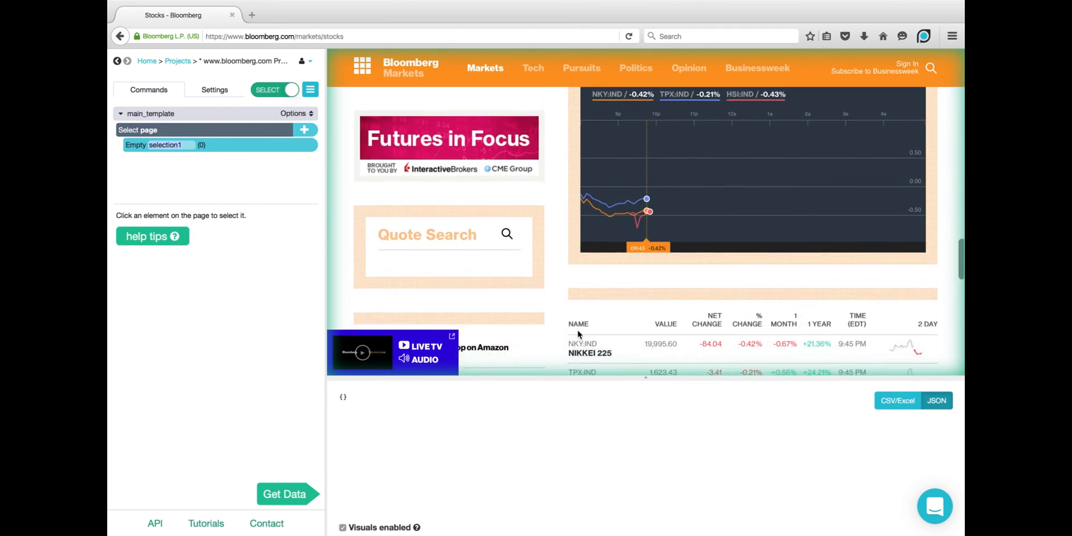
{"action": "scroll", "scroll_direction": "down", "scroll_amount": 3}
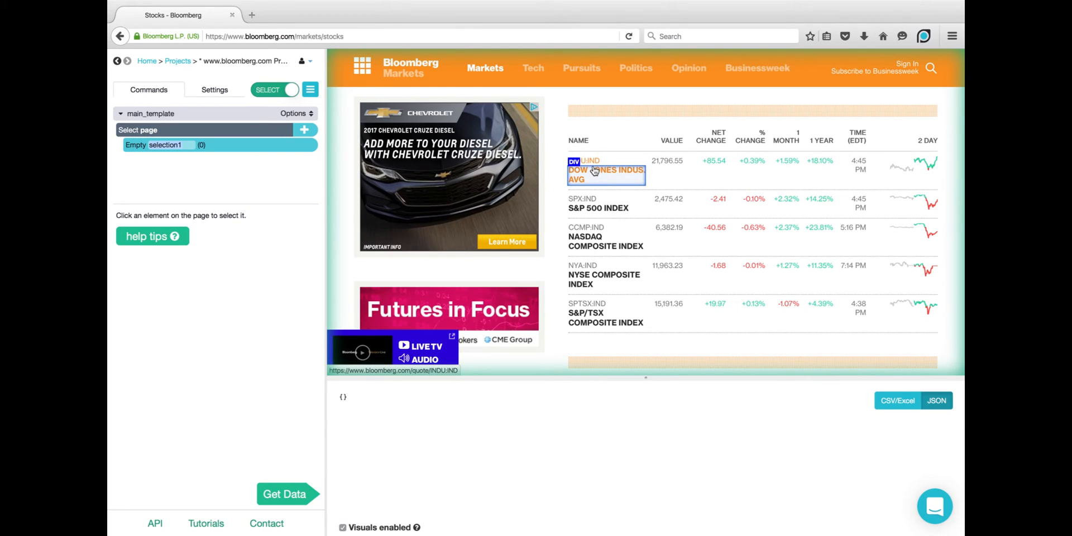
- Select the INDU:IND ticker so all five Americas tickers join selection1 with name and url extracted
{"action": "left_click", "coordinate": [587, 161]}
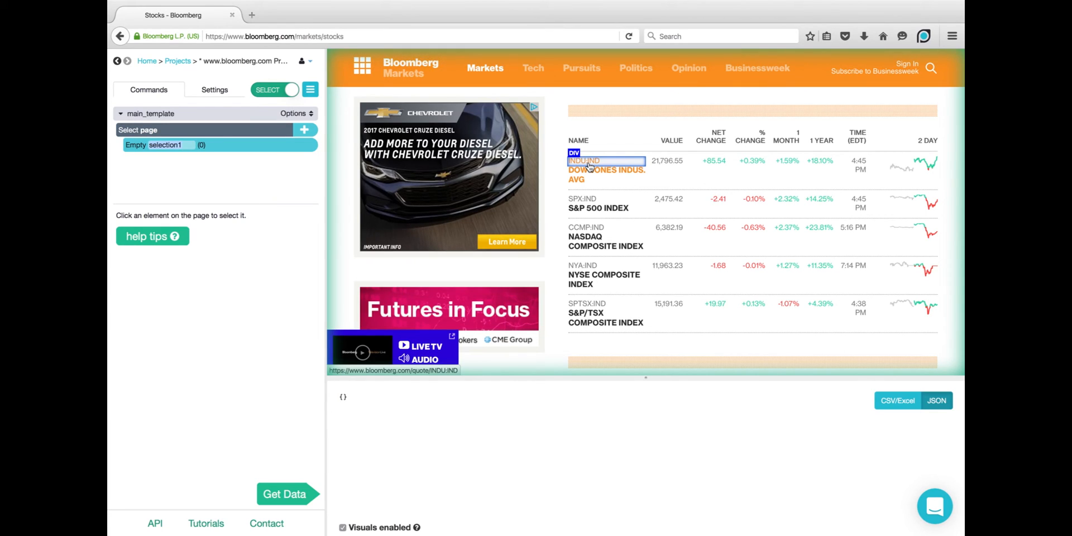
{"action": "left_click", "coordinate": [584, 160]}
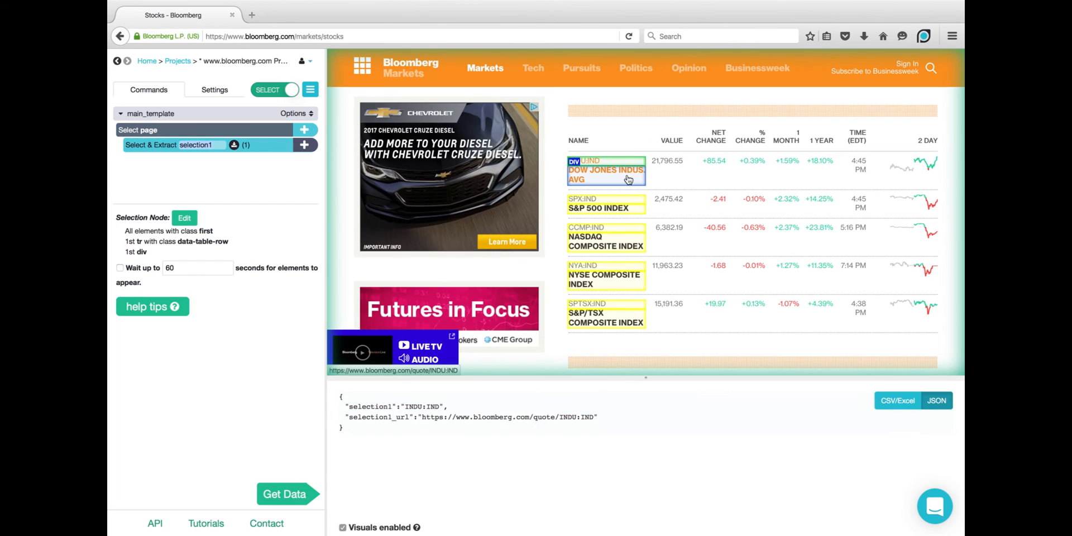
{"action": "mouse_move", "coordinate": [605, 265]}
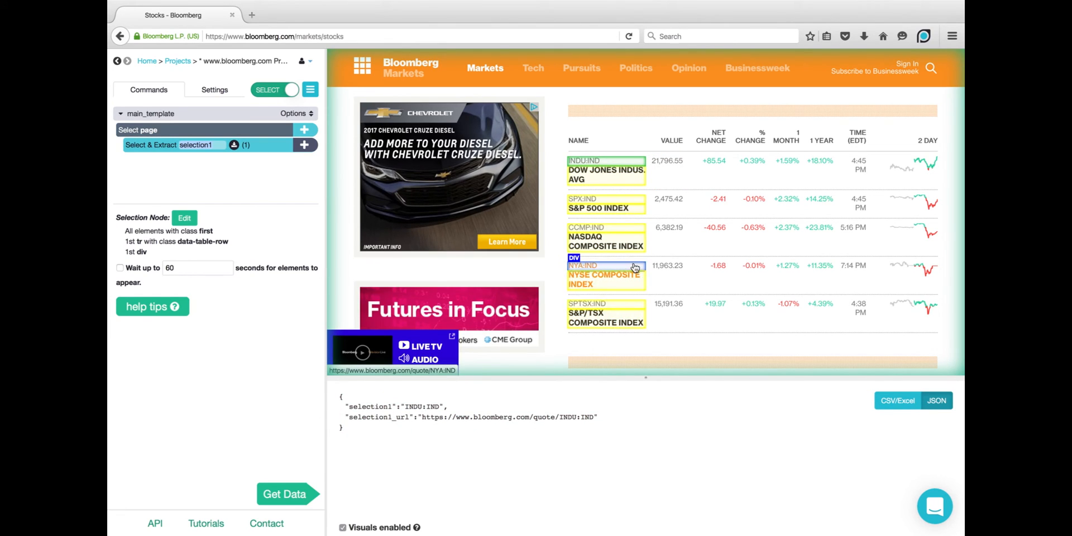
{"action": "mouse_move", "coordinate": [663, 171]}
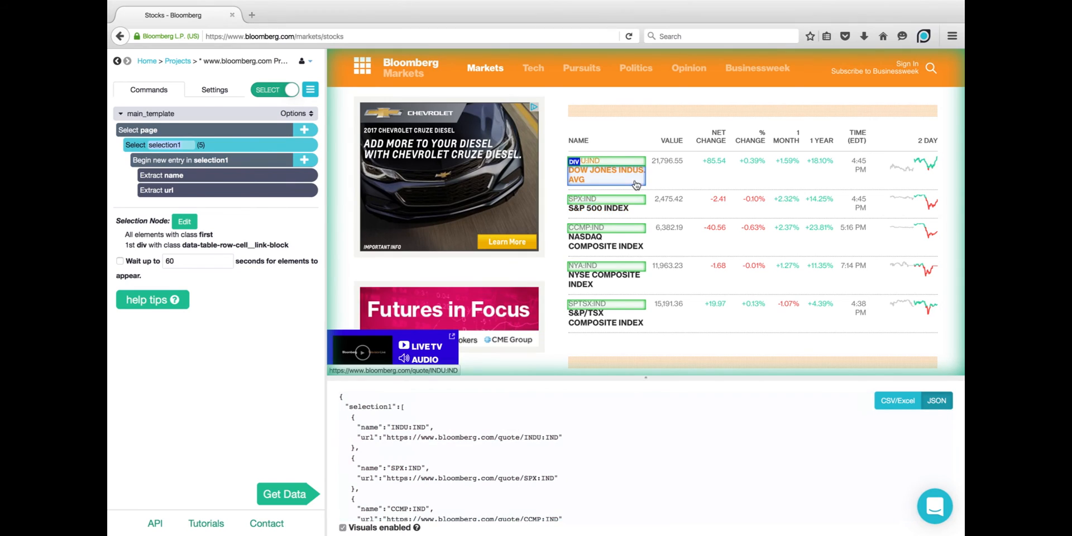
{"action": "mouse_move", "coordinate": [618, 280]}
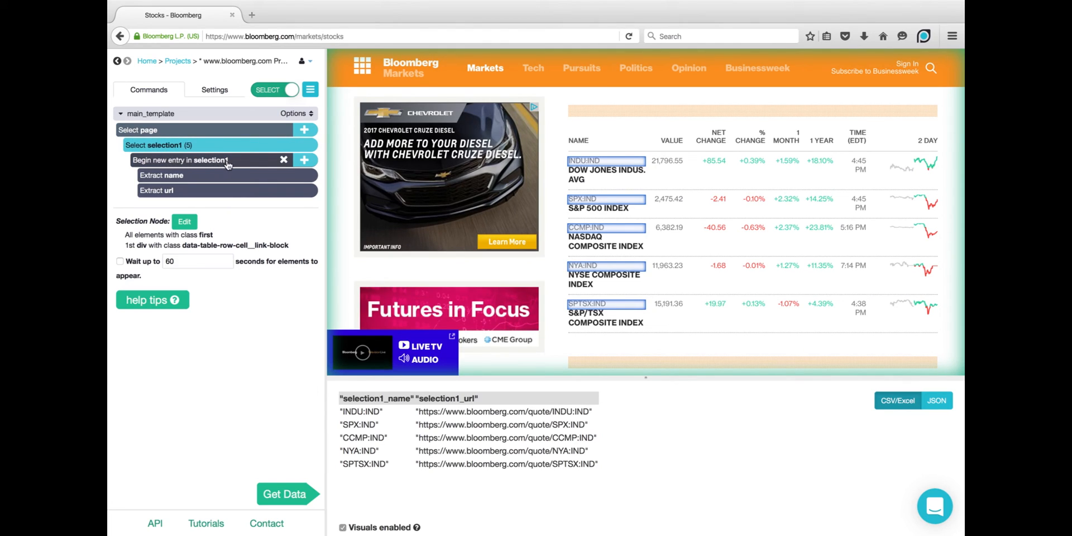
{"action": "mouse_move", "coordinate": [235, 167]}
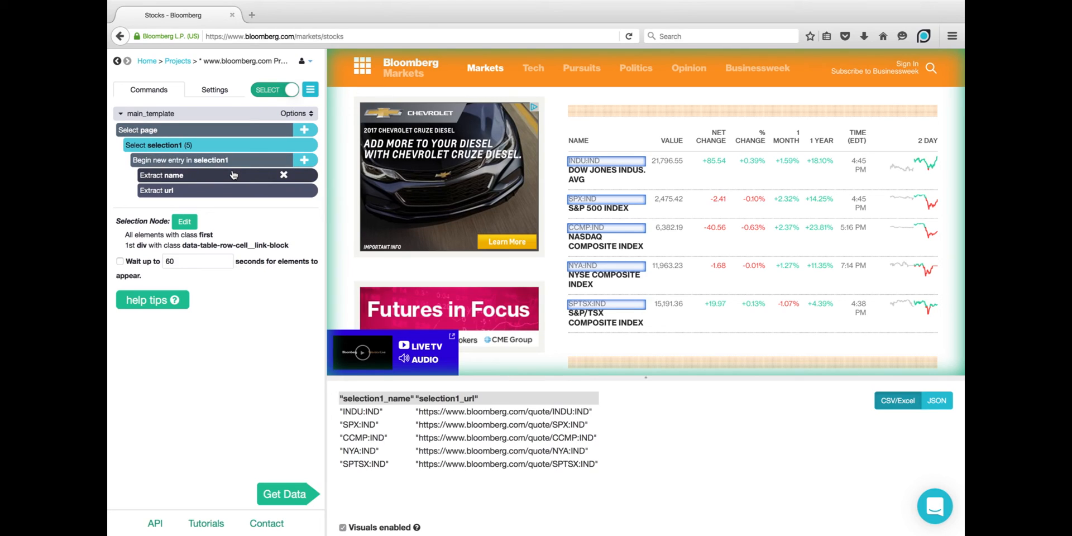
{"action": "mouse_move", "coordinate": [230, 190]}
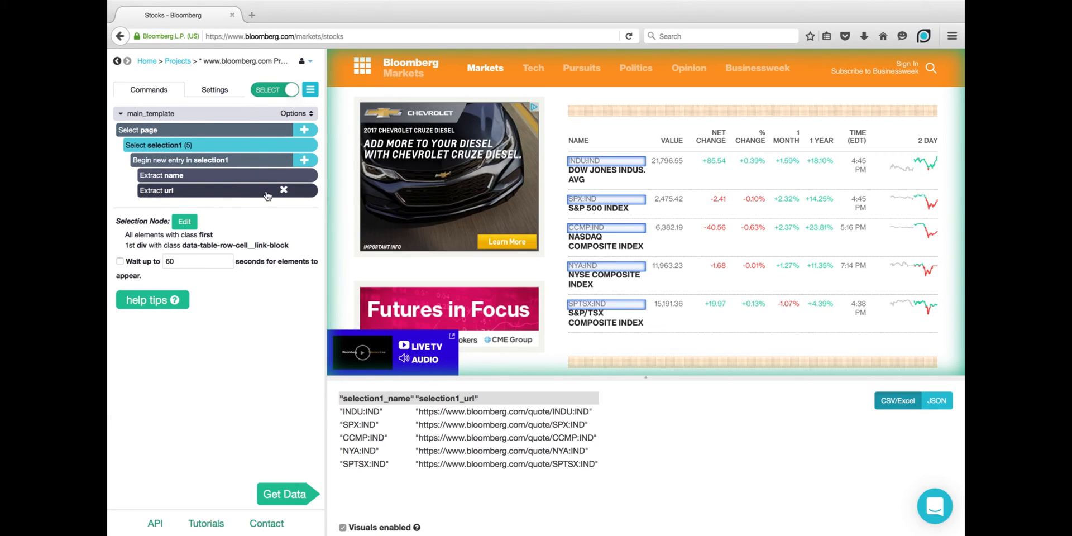
- Remove the url extraction and rename the entry to stock so the column reads stock_name
{"action": "left_click", "coordinate": [282, 189]}
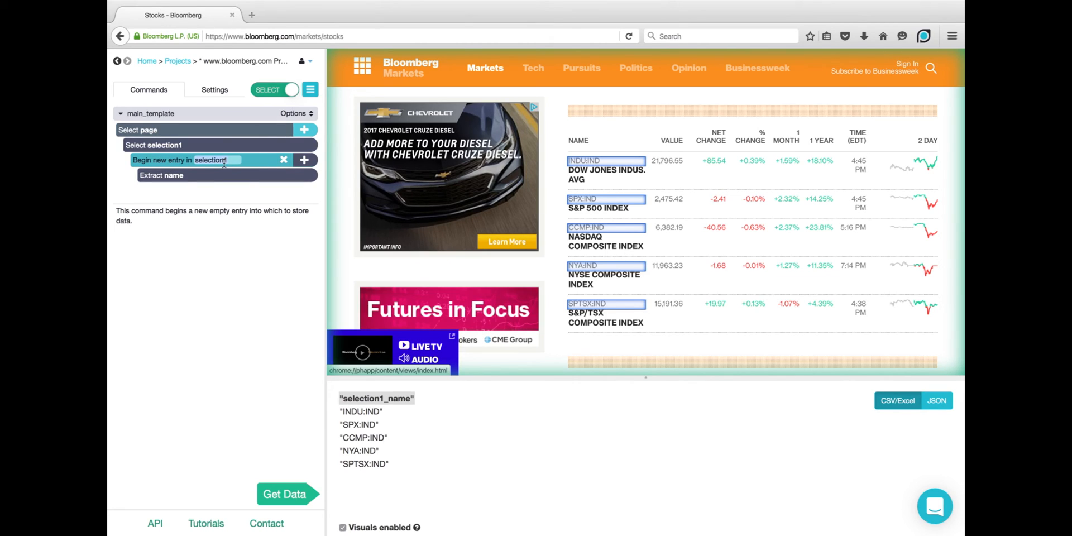
{"action": "type", "text": "s"}
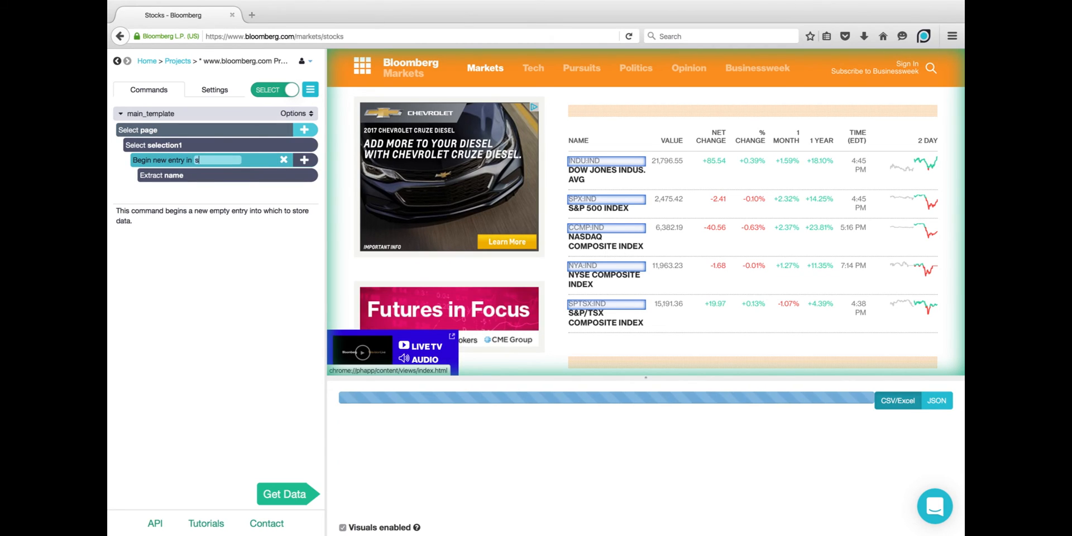
{"action": "type", "text": "tock"}
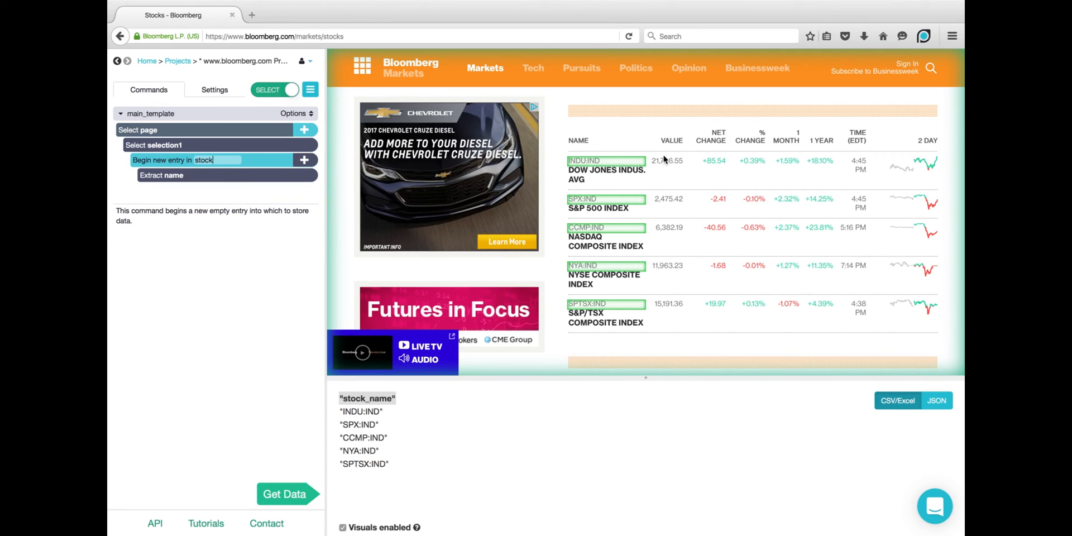
{"action": "mouse_move", "coordinate": [662, 141]}
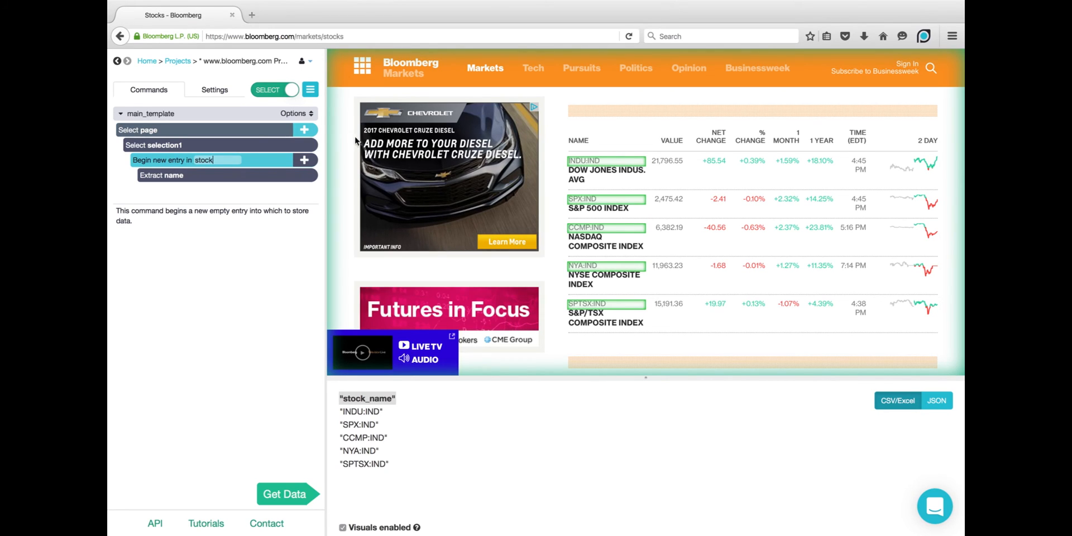
- Add a Relative Select linking each stock name to its value (21,796.55 for the first)
{"action": "left_click", "coordinate": [305, 159]}
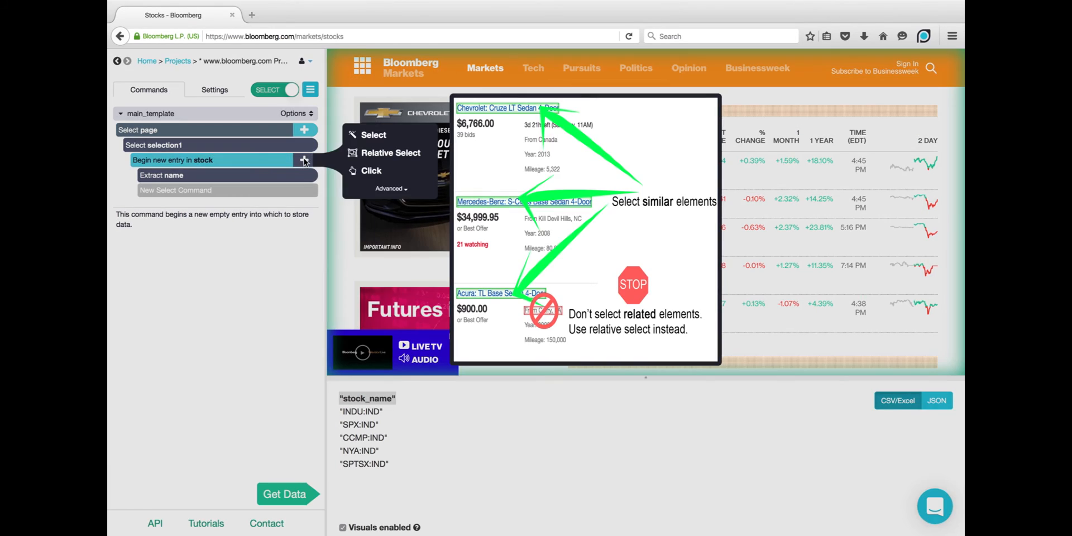
{"action": "mouse_move", "coordinate": [391, 153]}
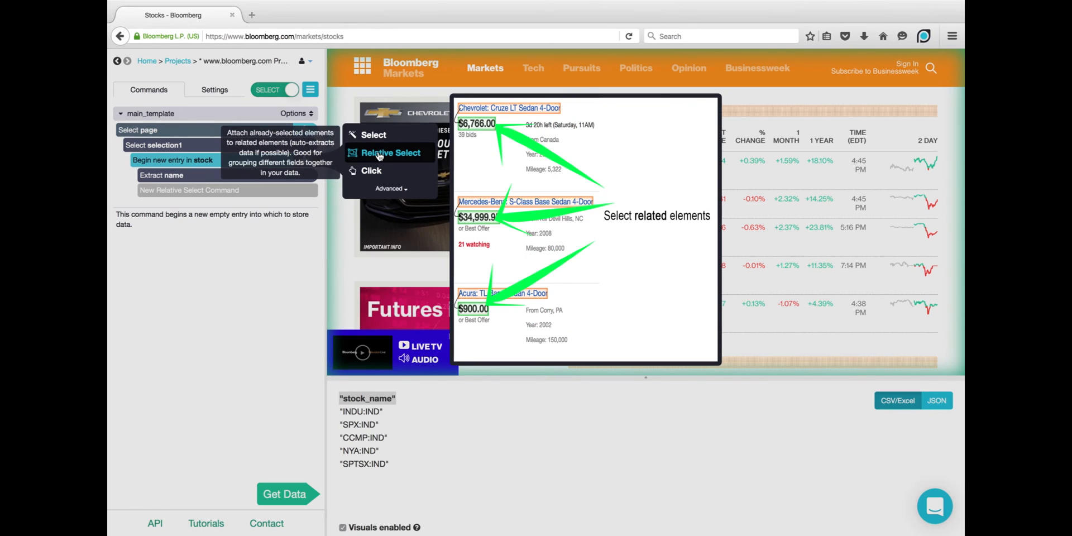
{"action": "left_click", "coordinate": [391, 152]}
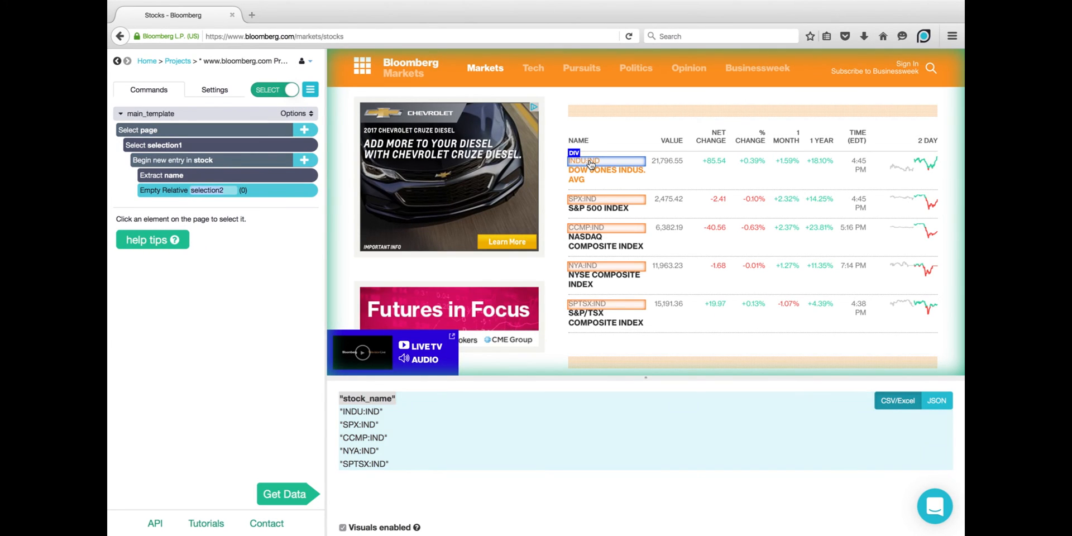
{"action": "mouse_move", "coordinate": [663, 133]}
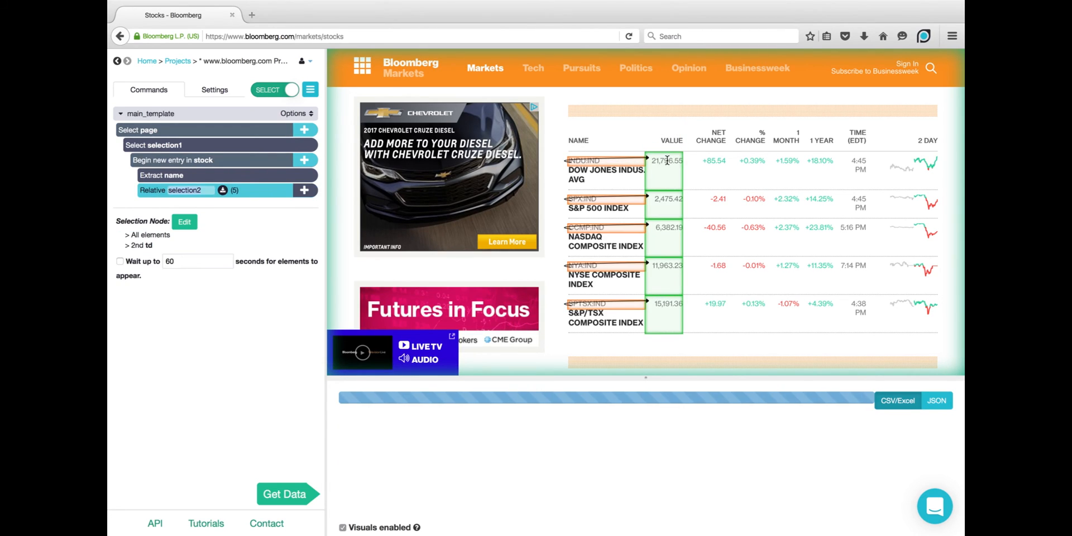
{"action": "left_click", "coordinate": [284, 493]}
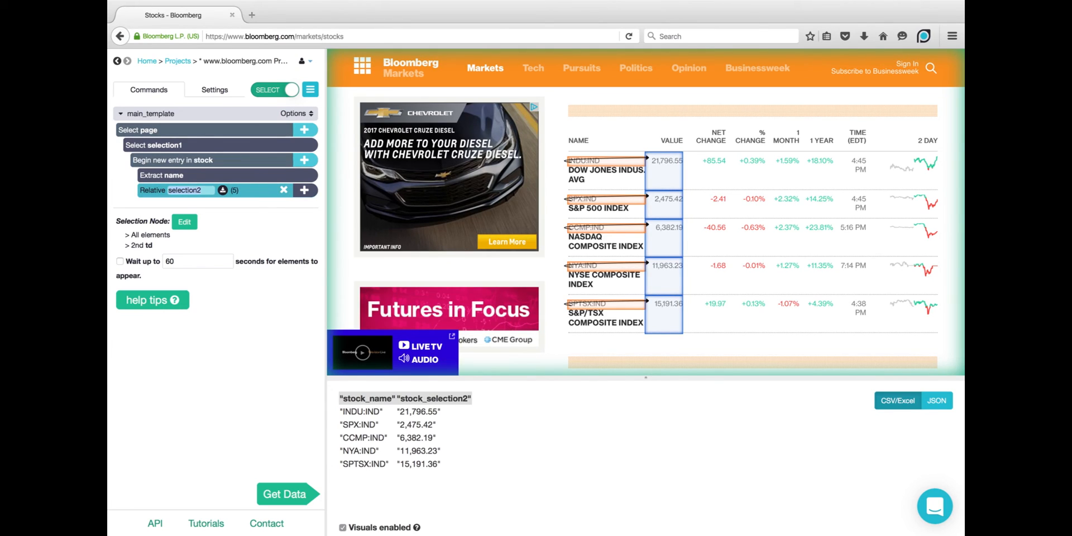
- Name the value column value and the net-change relative selection net_change, then clear selection1
{"action": "type", "text": "value"}
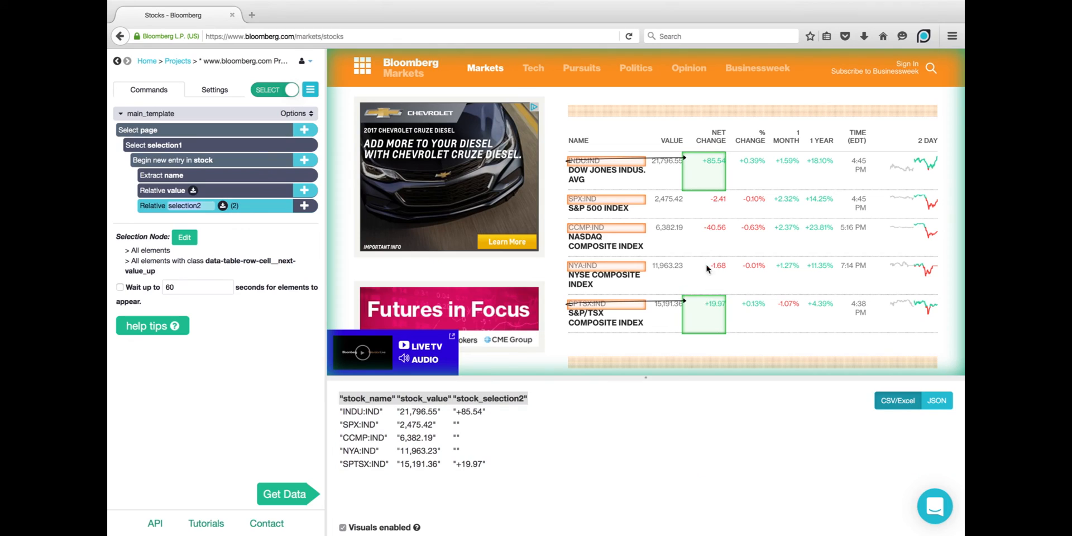
{"action": "mouse_move", "coordinate": [714, 276]}
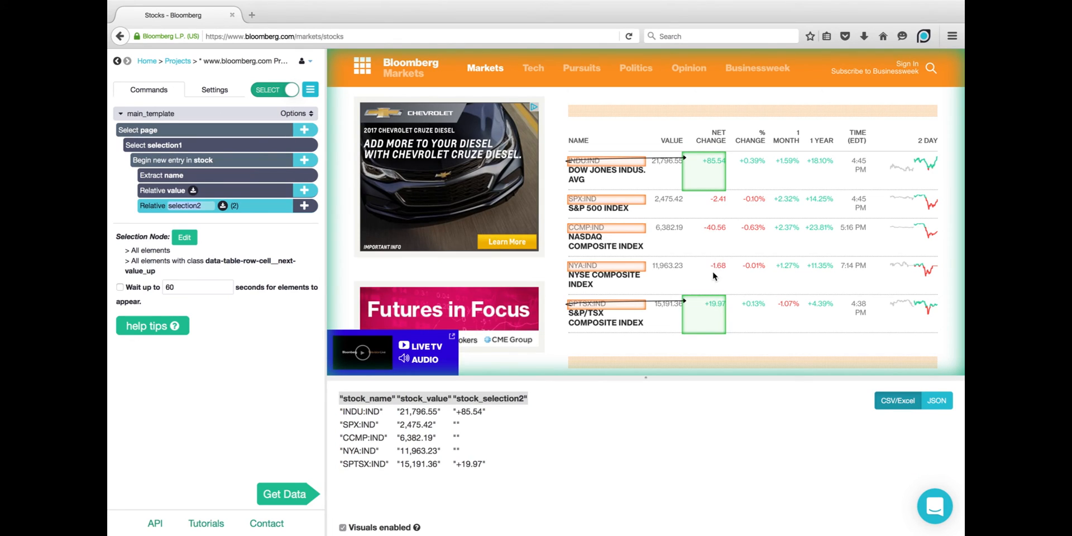
{"action": "mouse_move", "coordinate": [714, 214]}
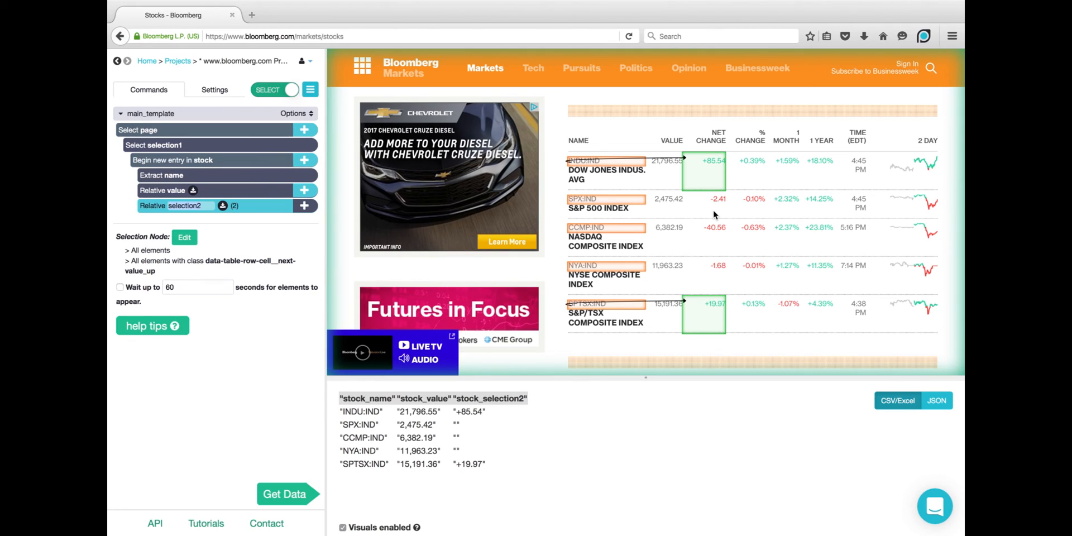
{"action": "mouse_move", "coordinate": [649, 186]}
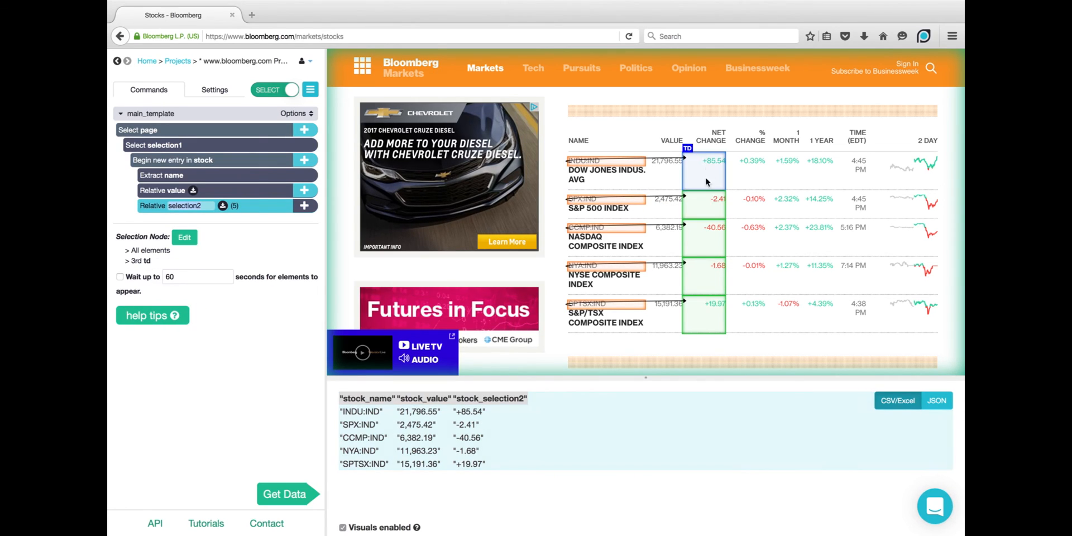
{"action": "mouse_move", "coordinate": [704, 315]}
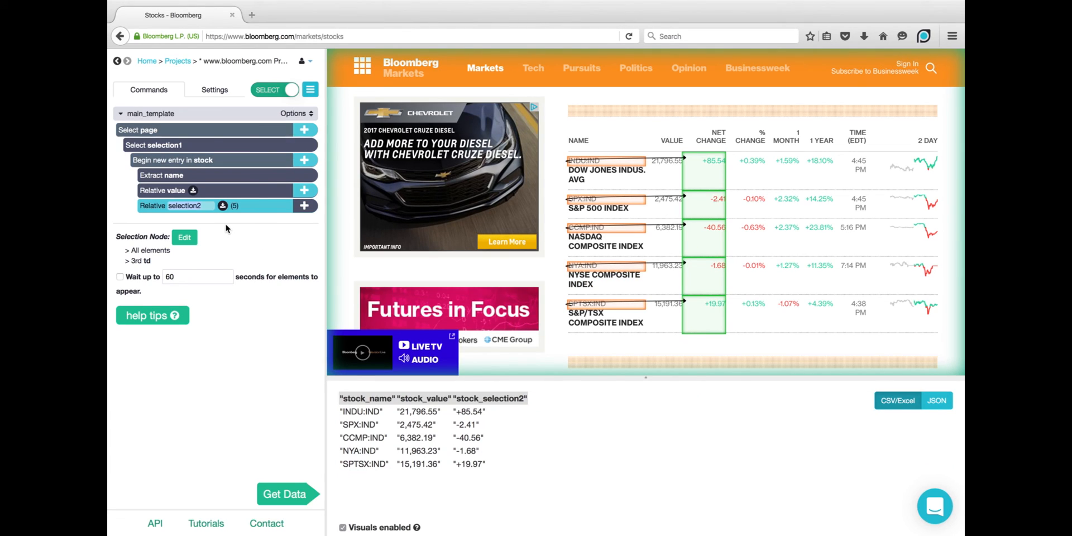
{"action": "type", "text": "net_change"}
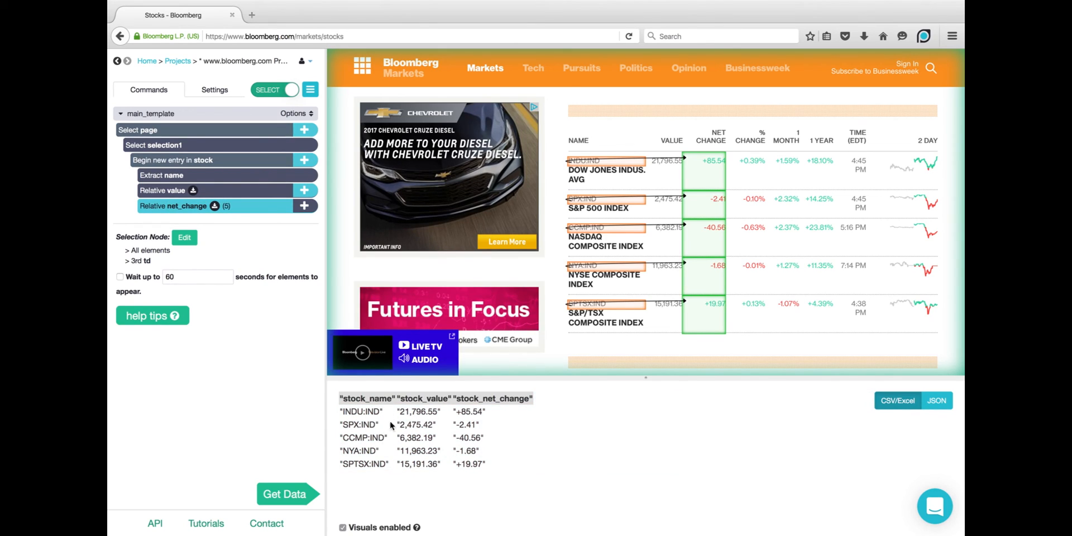
{"action": "mouse_move", "coordinate": [486, 478]}
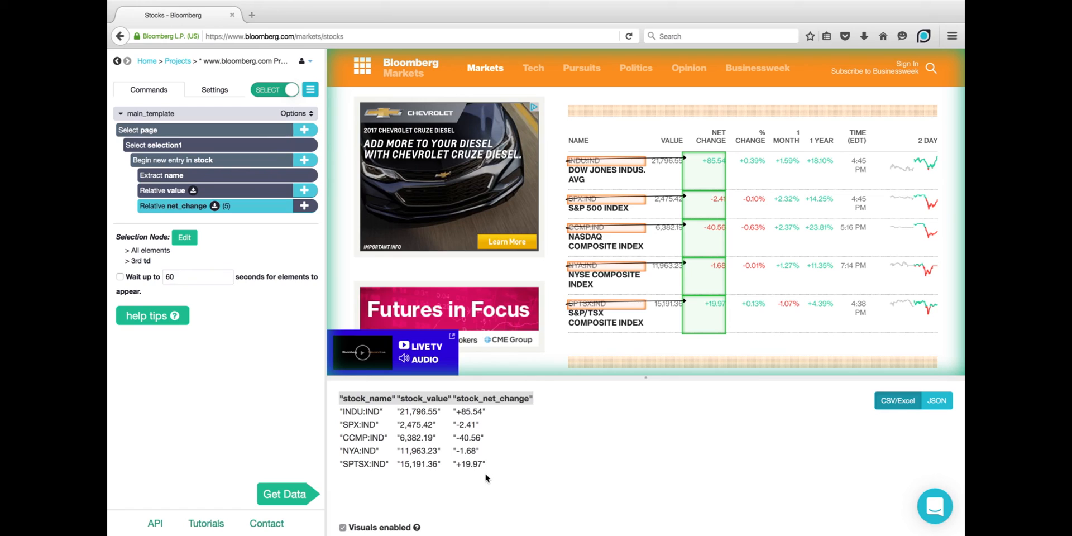
{"action": "mouse_move", "coordinate": [743, 260]}
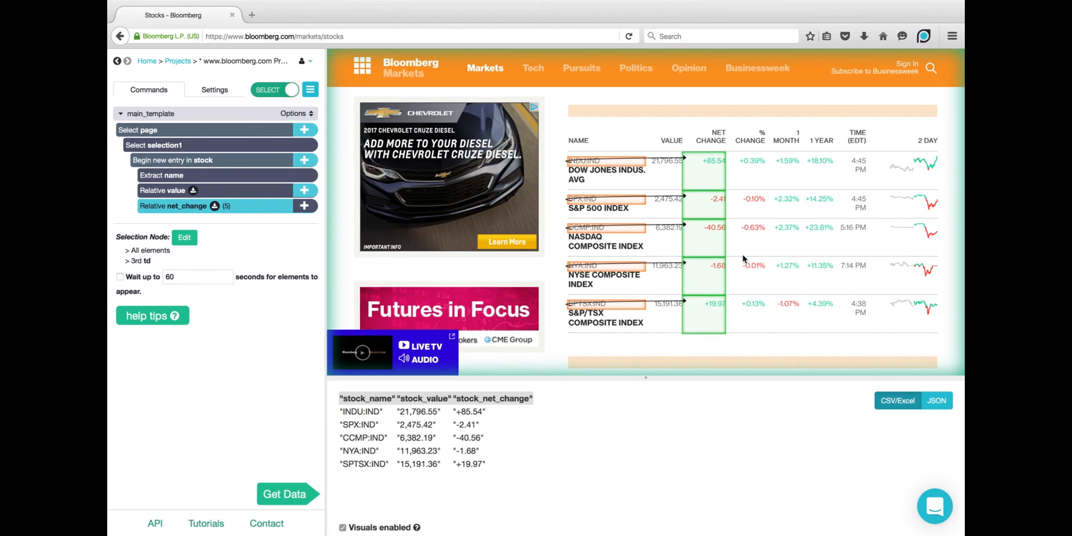
{"action": "mouse_move", "coordinate": [779, 158]}
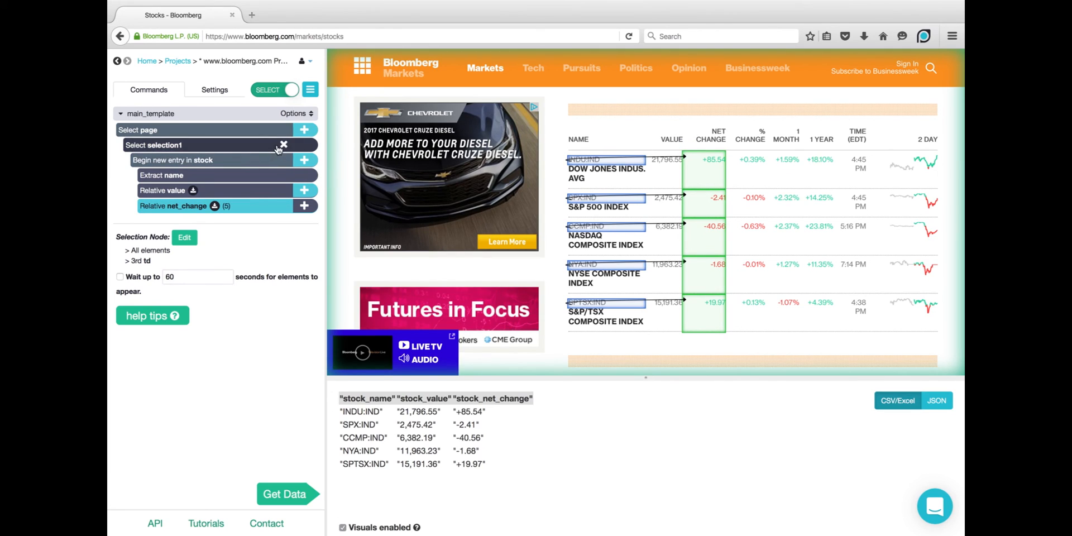
{"action": "left_click", "coordinate": [282, 144]}
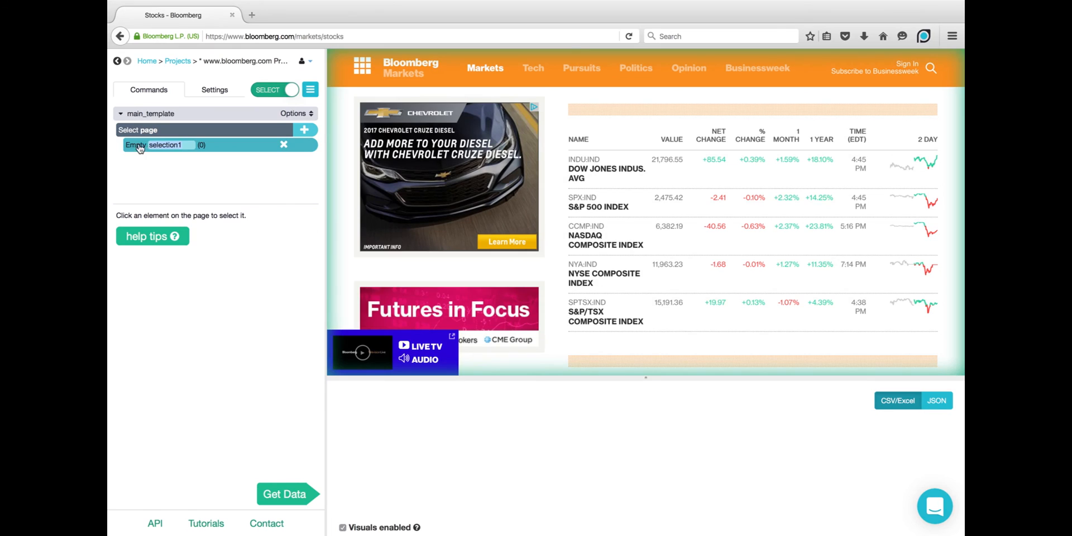
- Select the three region headings (Americas, EMEA, Asia Pacific) and rename the selection region
{"action": "left_click", "coordinate": [663, 169]}
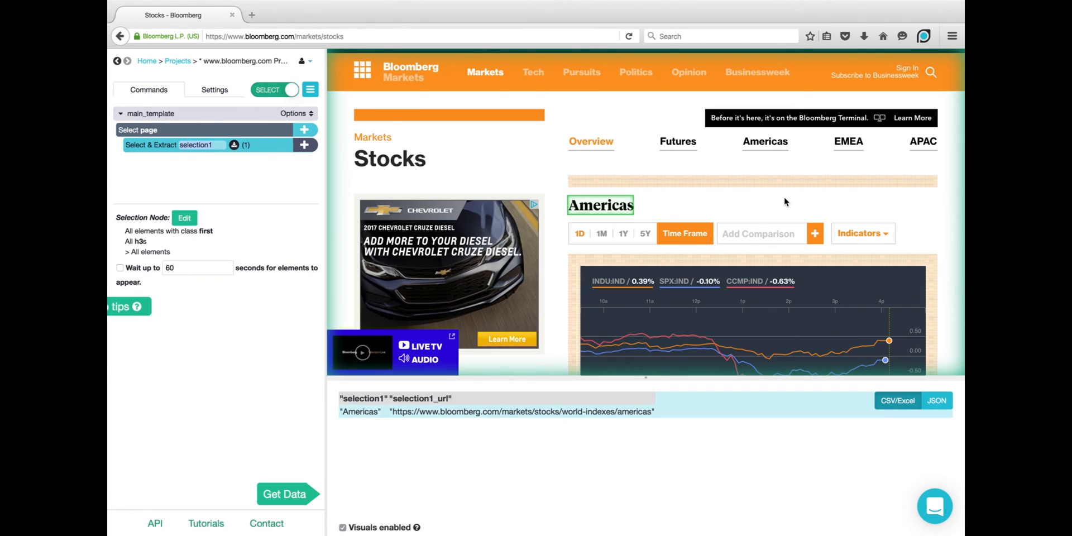
{"action": "scroll", "scroll_direction": "down", "scroll_amount": 3}
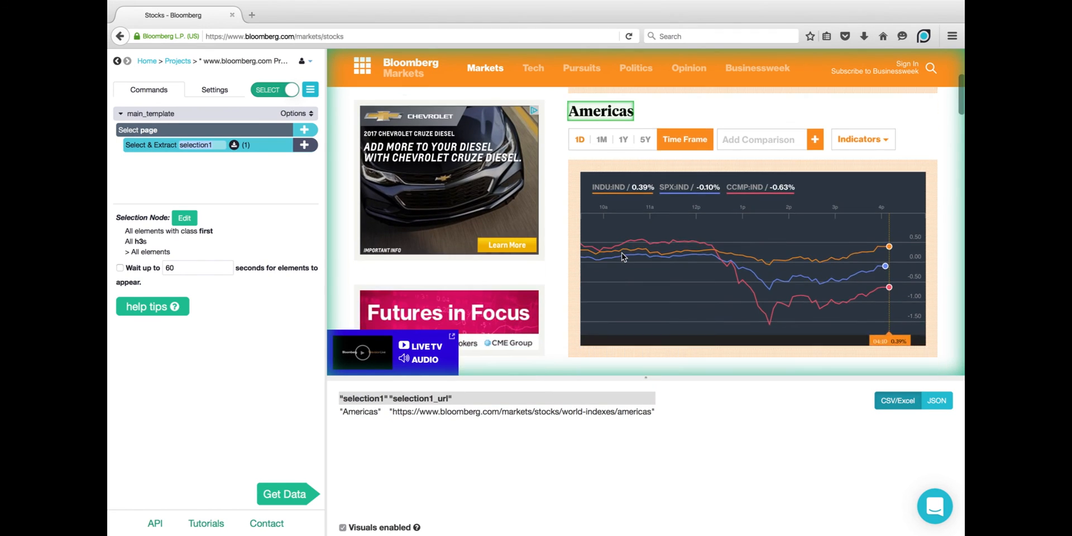
{"action": "scroll", "scroll_direction": "down", "scroll_amount": 3}
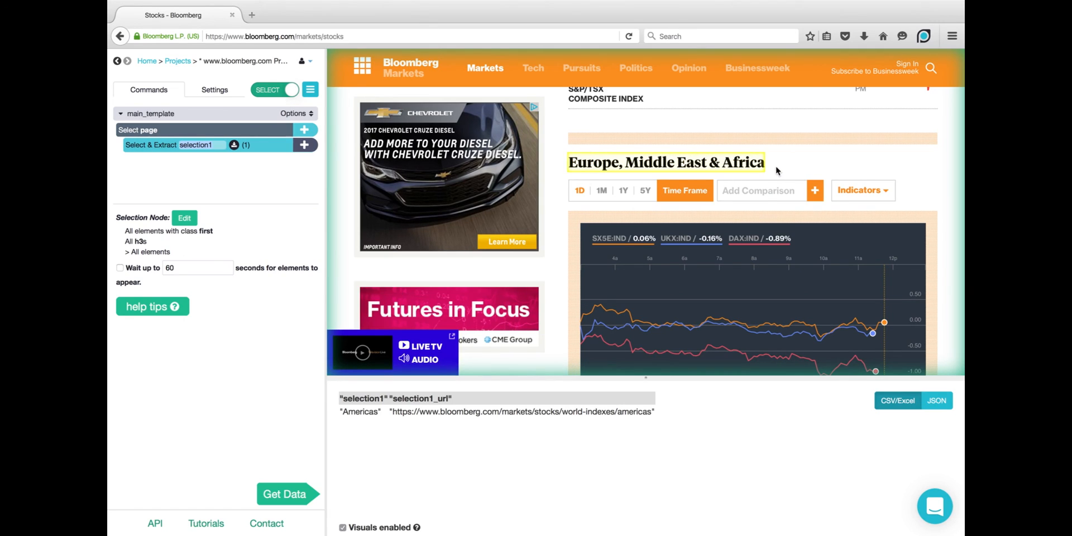
{"action": "mouse_move", "coordinate": [760, 167]}
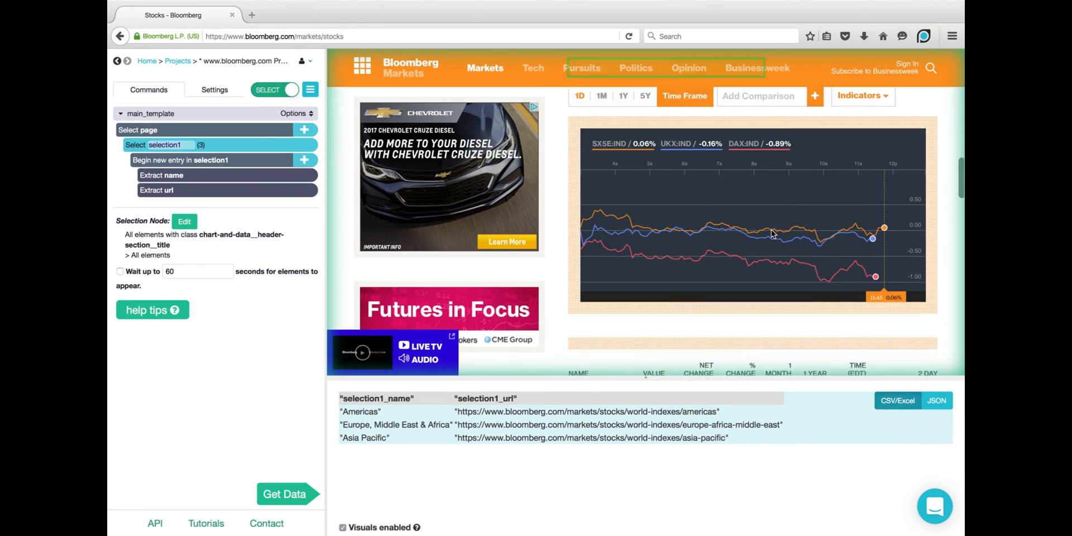
{"action": "scroll", "scroll_direction": "down", "scroll_amount": 3}
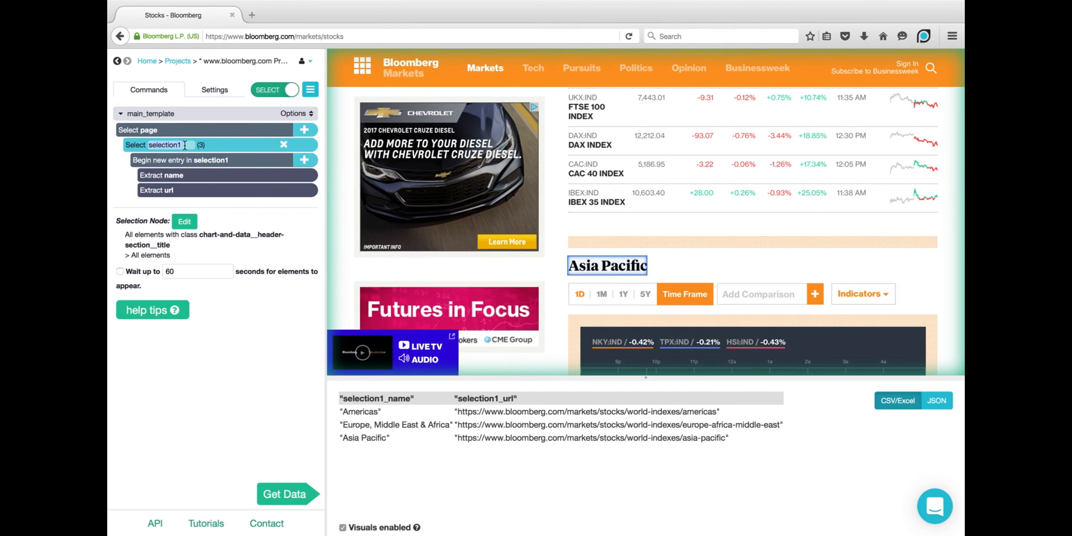
{"action": "type", "text": "region"}
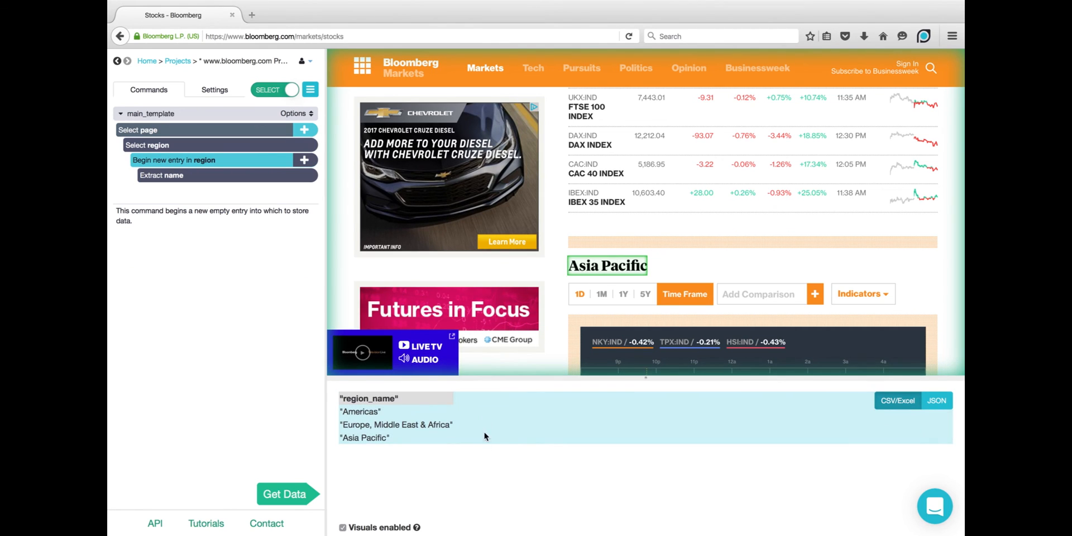
{"action": "scroll", "scroll_direction": "down", "scroll_amount": 3}
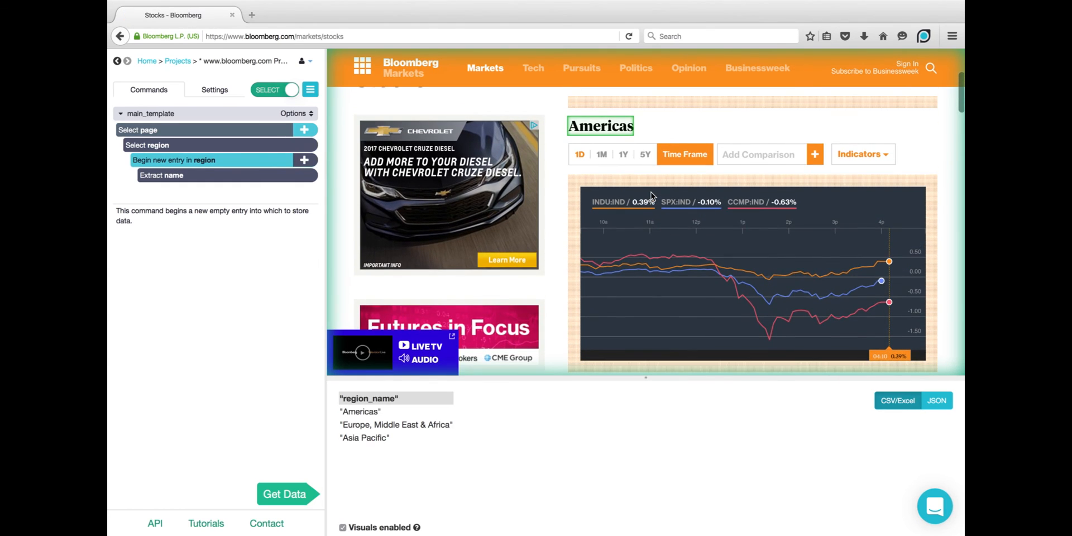
{"action": "mouse_move", "coordinate": [267, 187]}
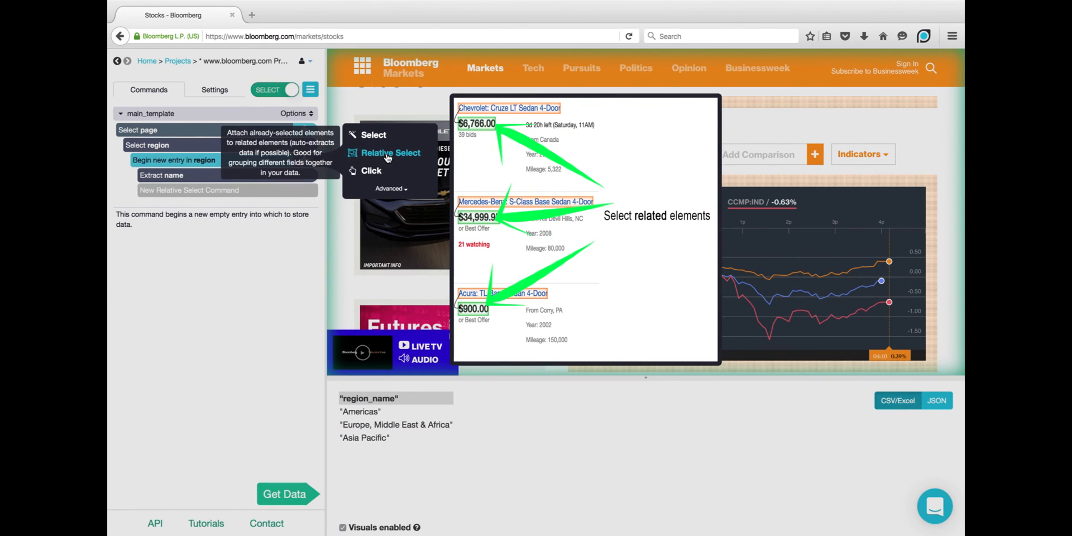
- Relative-select from the Americas heading to the Dow Jones ticker so every region lists its stock tickers
{"action": "left_click", "coordinate": [391, 153]}
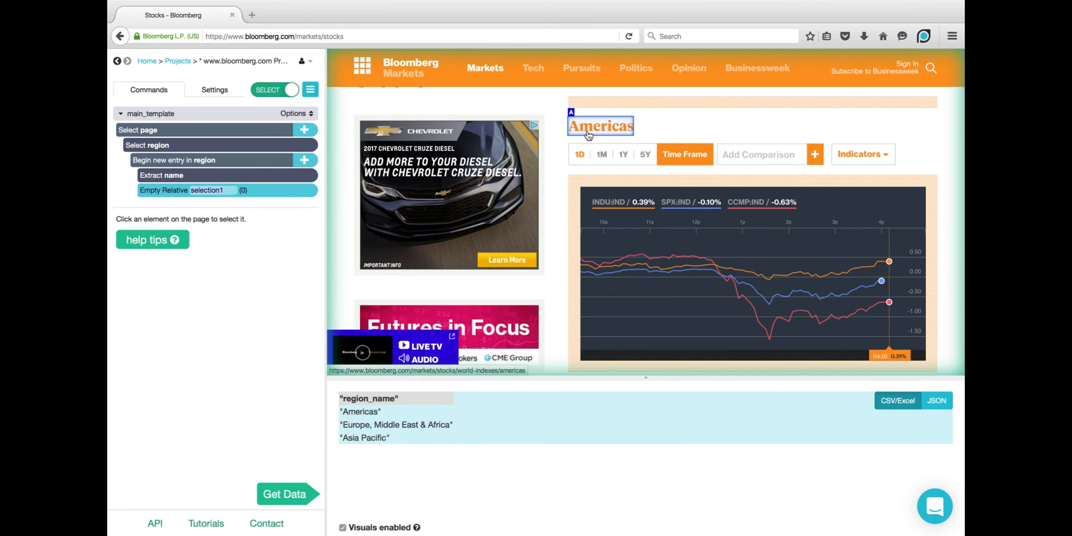
{"action": "left_click", "coordinate": [600, 126]}
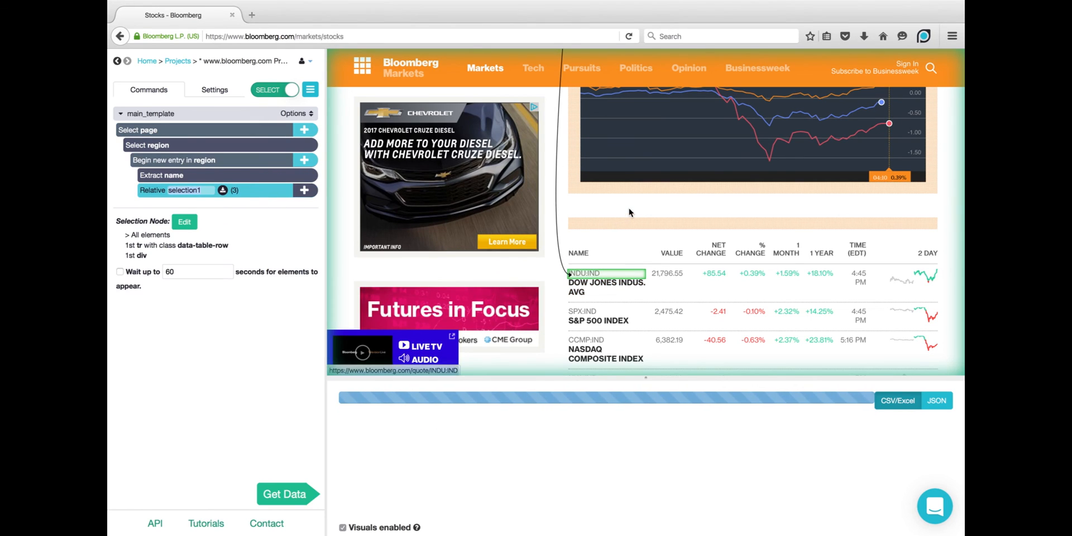
{"action": "left_click", "coordinate": [284, 494]}
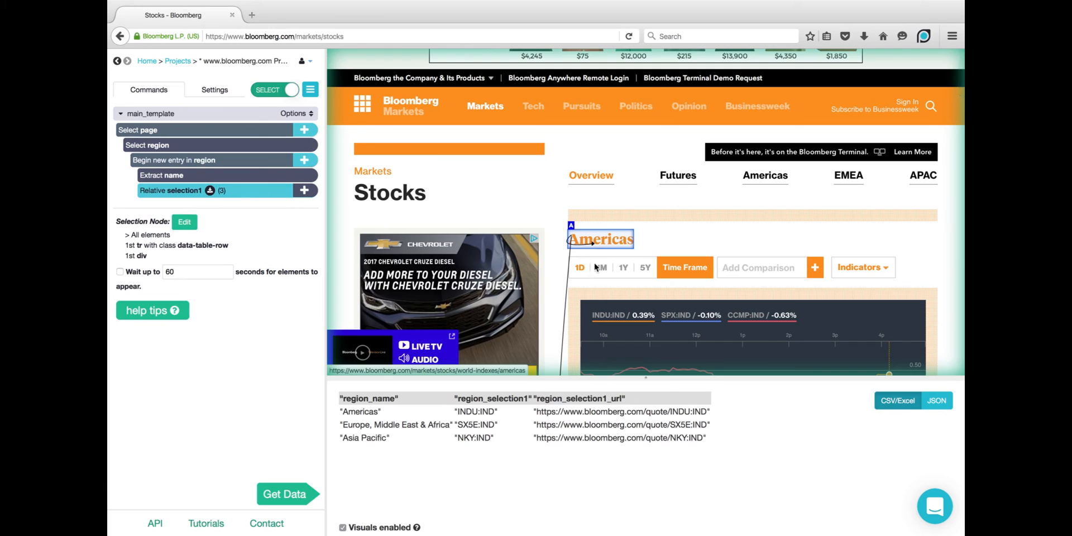
{"action": "scroll", "scroll_direction": "down", "scroll_amount": 3}
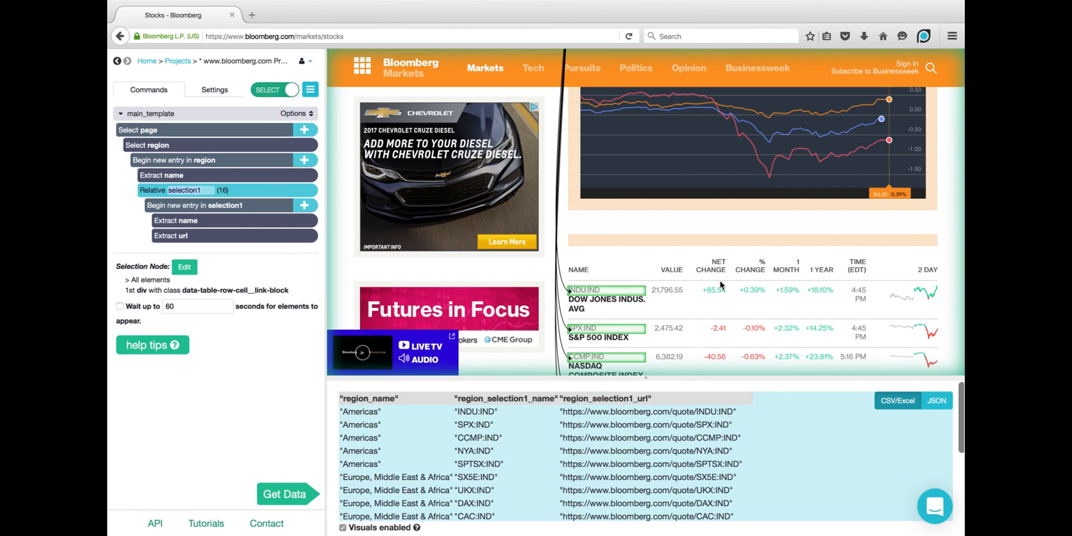
{"action": "scroll", "scroll_direction": "down", "scroll_amount": 3}
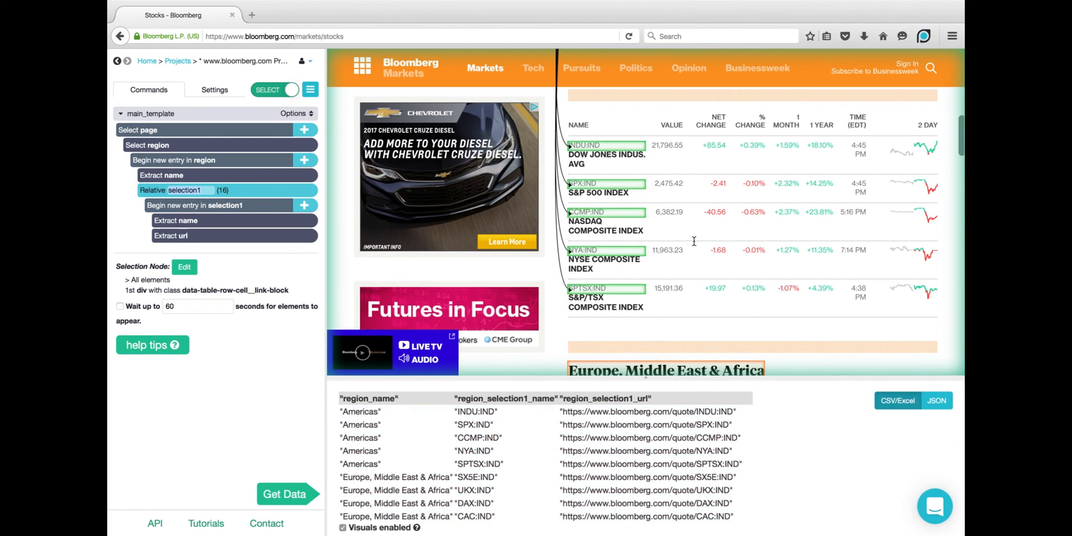
{"action": "mouse_move", "coordinate": [627, 240]}
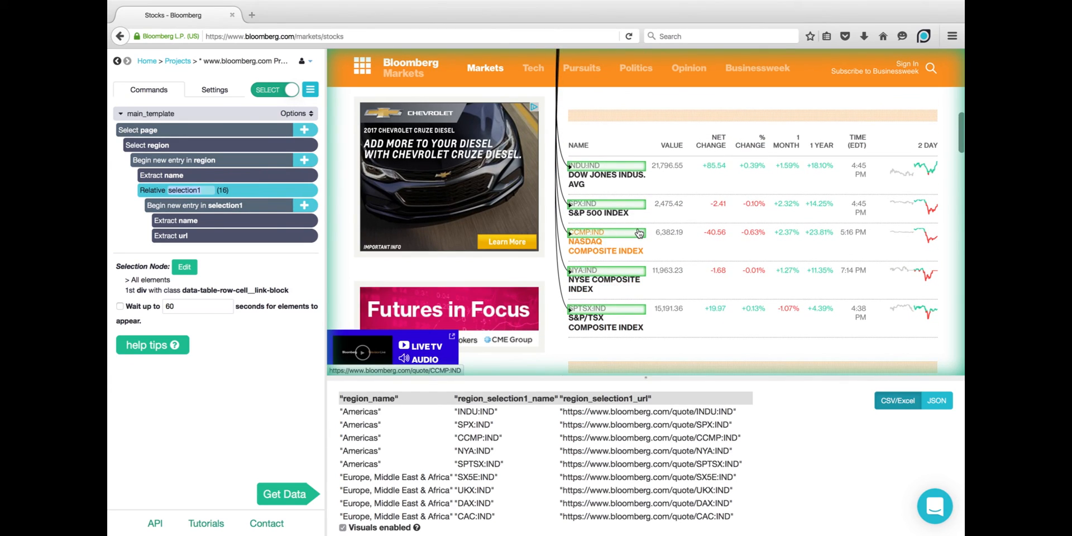
{"action": "mouse_move", "coordinate": [666, 188]}
{"action": "type", "text": "stock"}
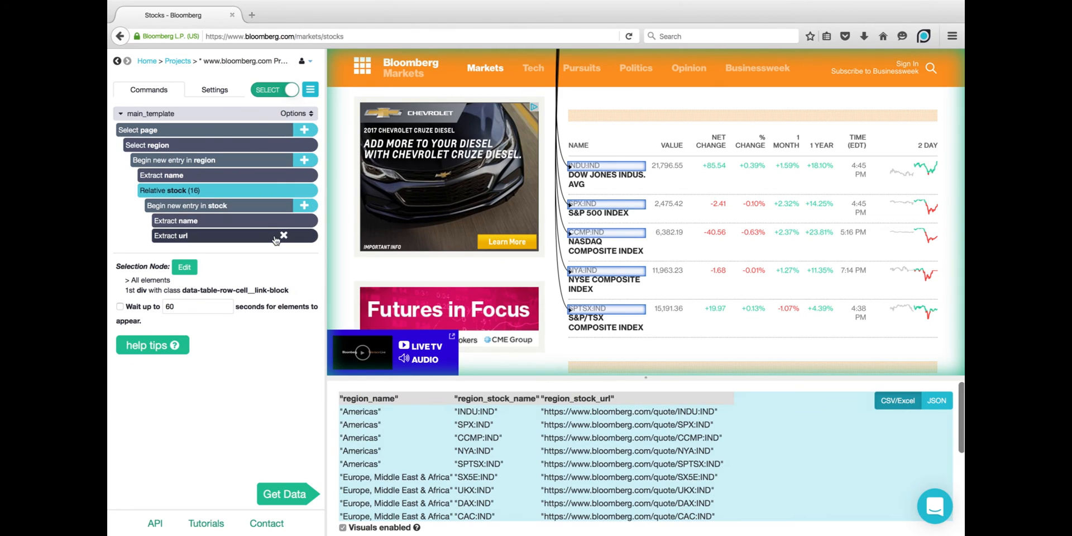
- Drop the stock url and add Relative Selects from the ticker to its value and its net change
{"action": "left_click", "coordinate": [282, 236]}
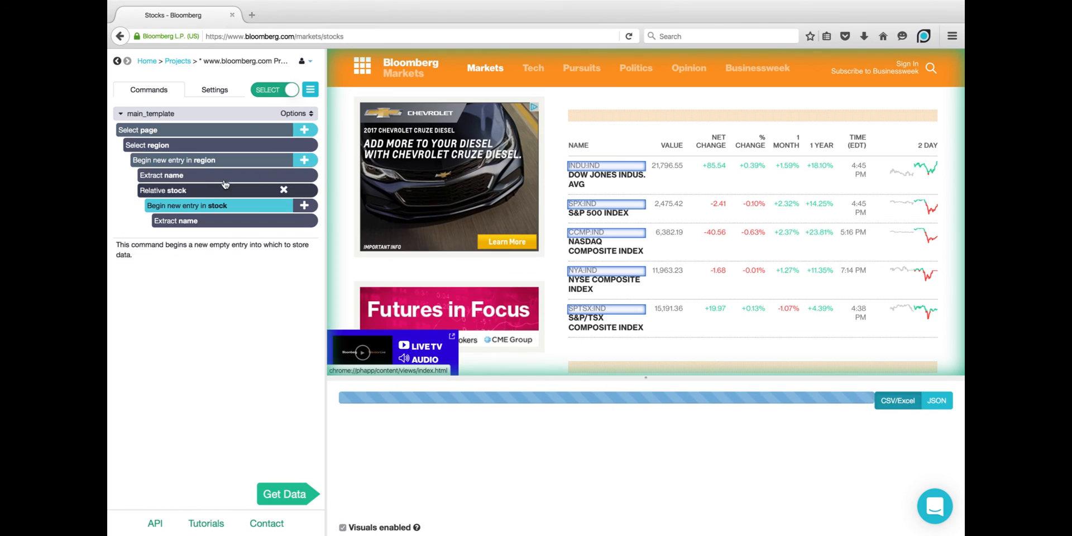
{"action": "left_click", "coordinate": [285, 493]}
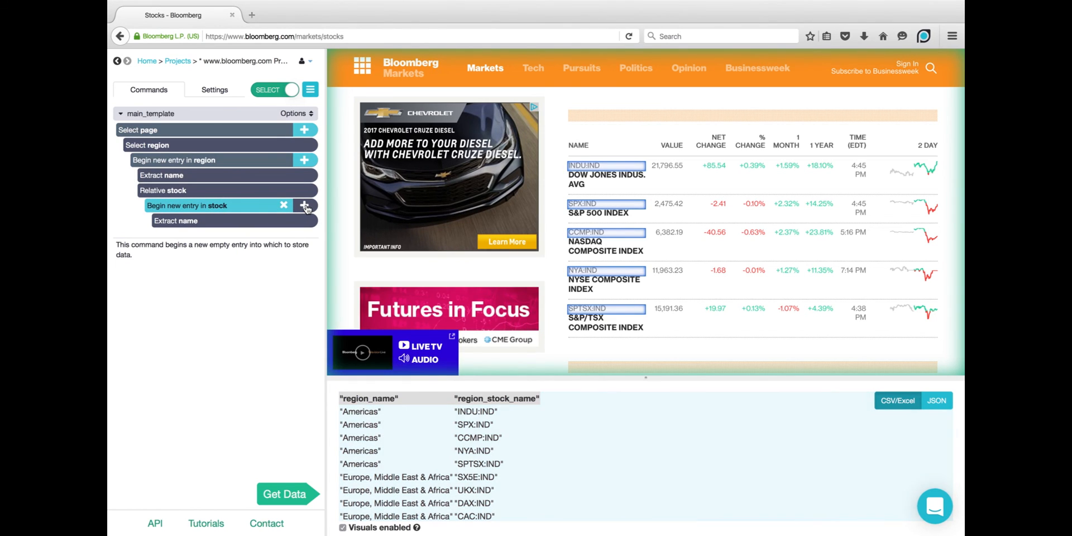
{"action": "left_click", "coordinate": [305, 205]}
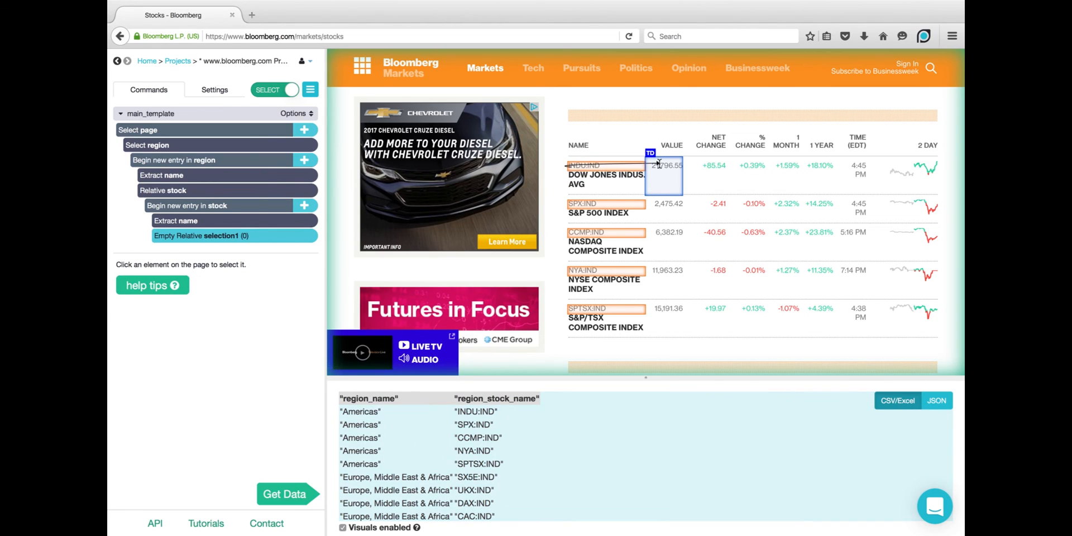
{"action": "left_click", "coordinate": [663, 168]}
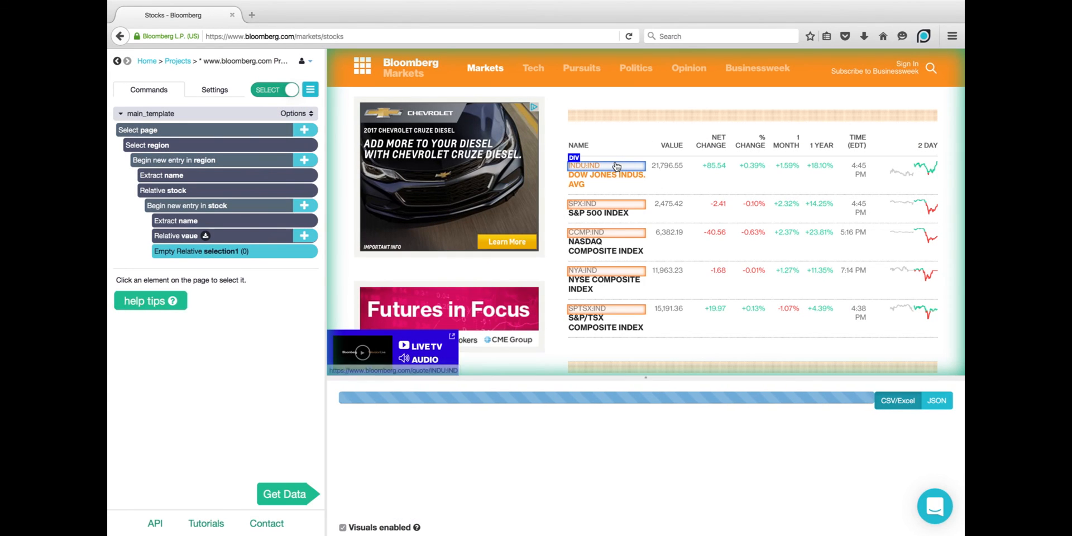
{"action": "left_click", "coordinate": [702, 174]}
{"action": "type", "text": "net_change"}
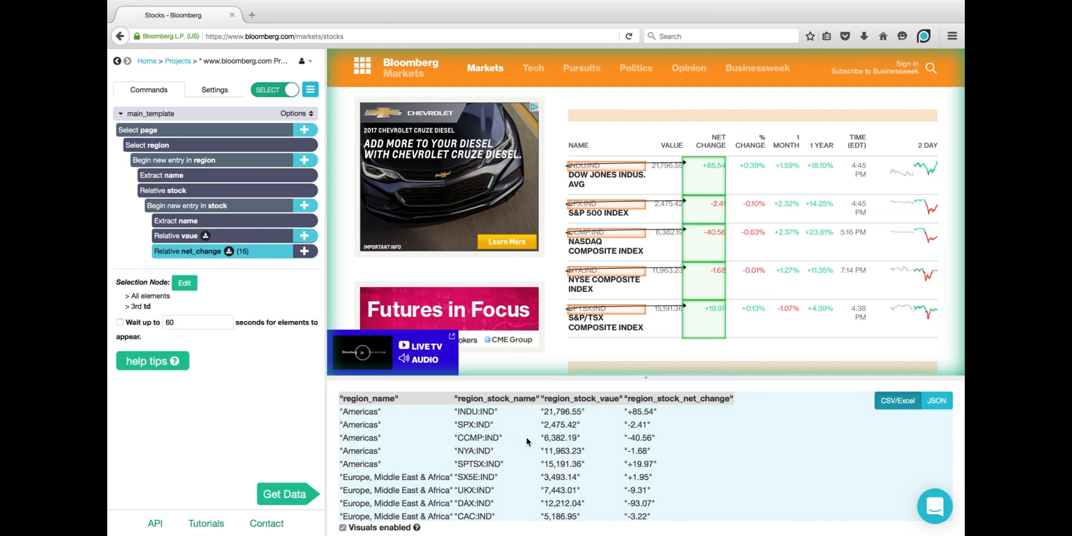
{"action": "scroll", "scroll_direction": "down", "scroll_amount": 3}
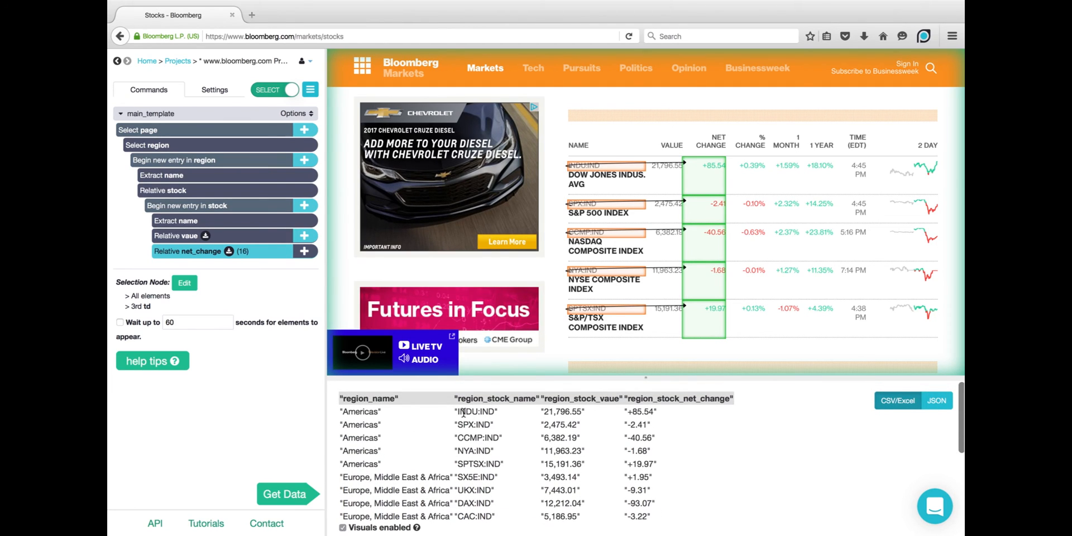
{"action": "mouse_move", "coordinate": [306, 453]}
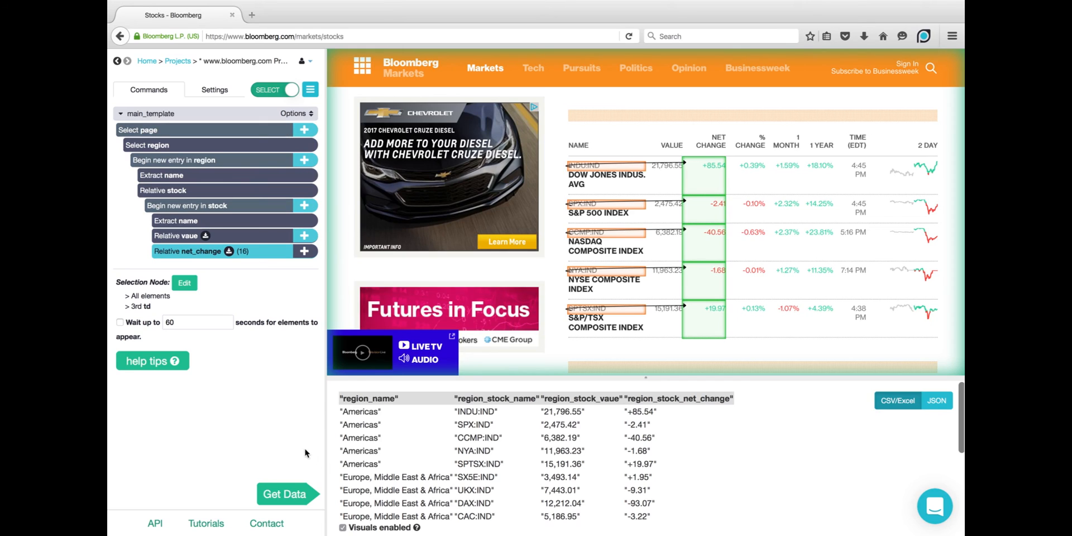
- Run a test via Get Data and review the nested JSON of regions with stock name, value and net change
{"action": "left_click", "coordinate": [284, 493]}
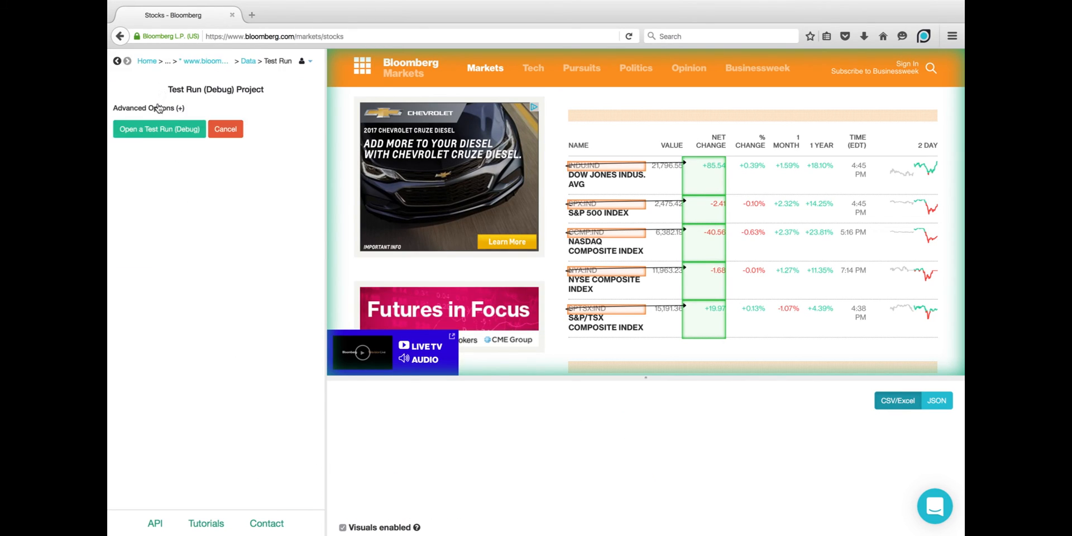
{"action": "left_click", "coordinate": [160, 128]}
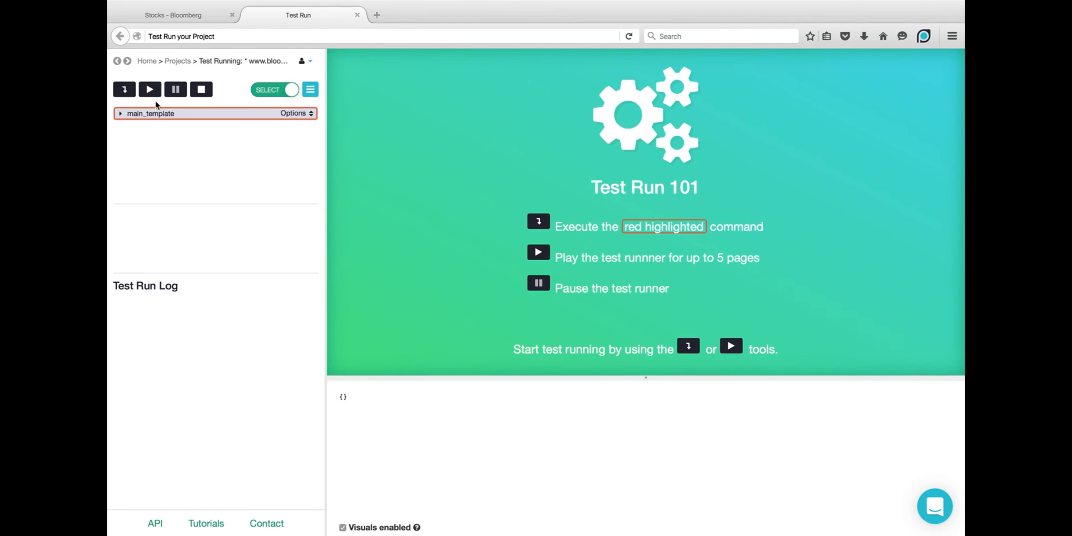
{"action": "left_click", "coordinate": [148, 89]}
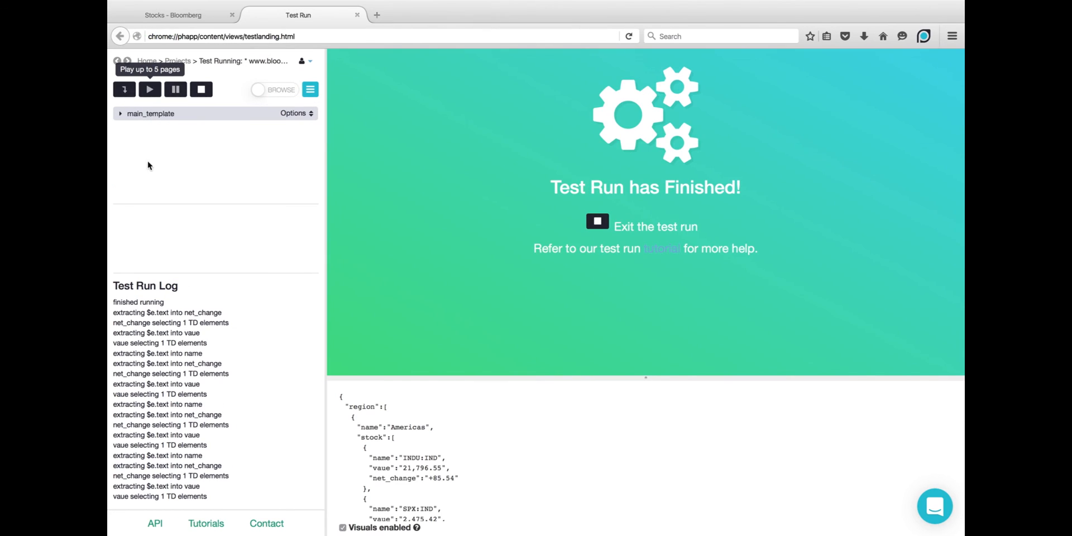
{"action": "mouse_move", "coordinate": [591, 456]}
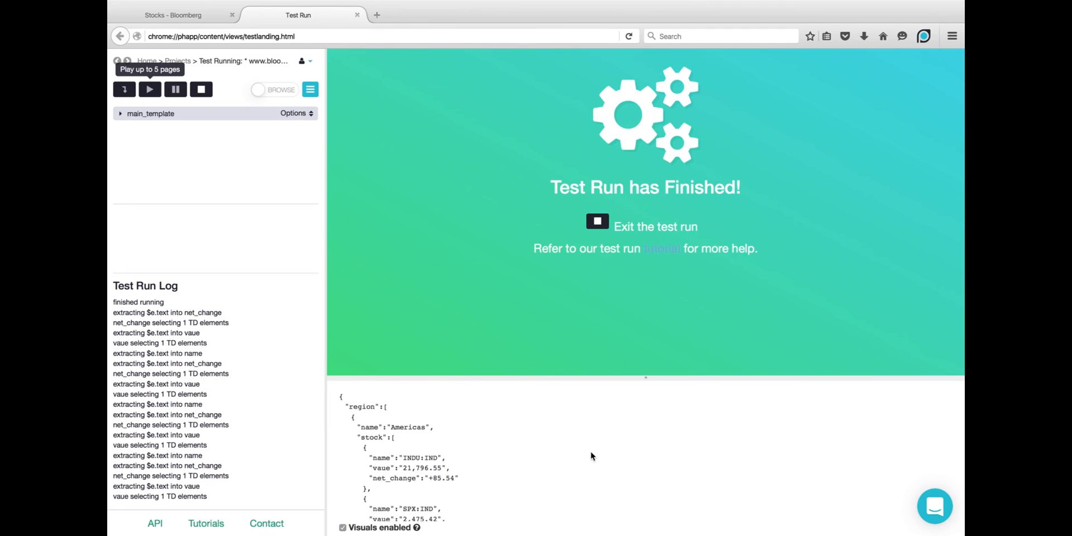
{"action": "scroll", "scroll_direction": "down", "scroll_amount": 3}
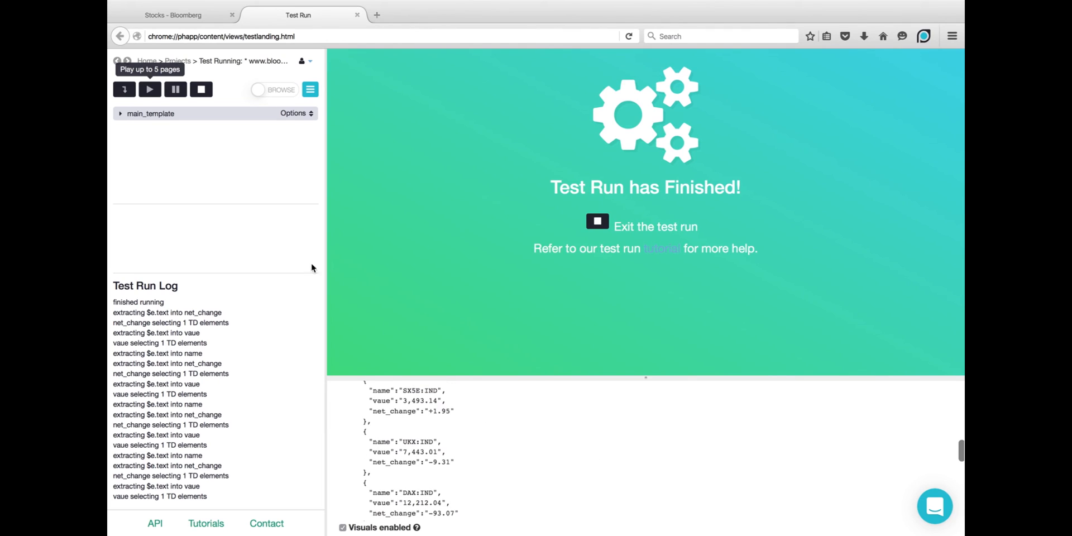
{"action": "mouse_move", "coordinate": [201, 90]}
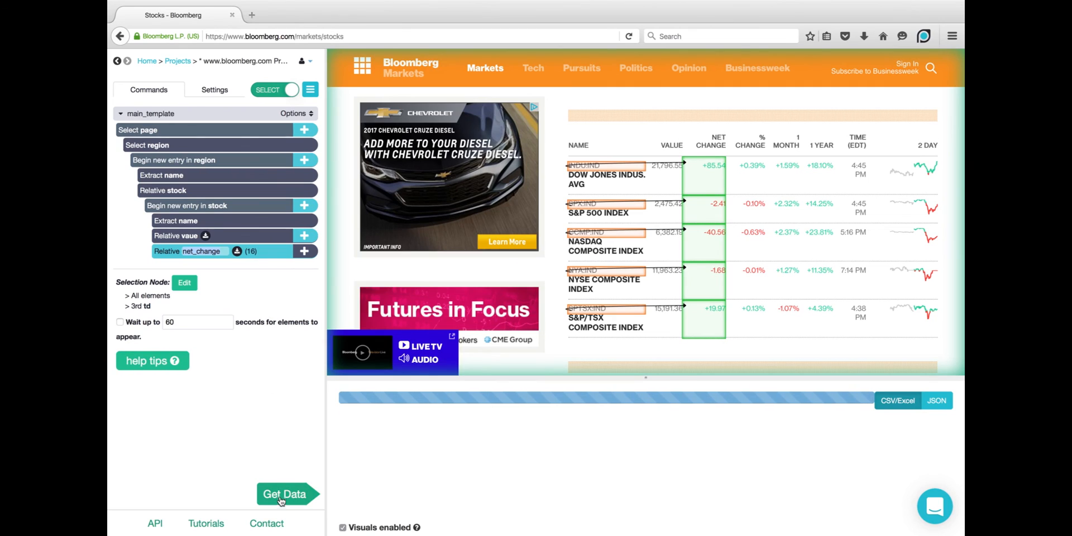
- Launch a full run of the Bloomberg stocks project via Get Data, Run, then Save and Run
{"action": "left_click", "coordinate": [285, 493]}
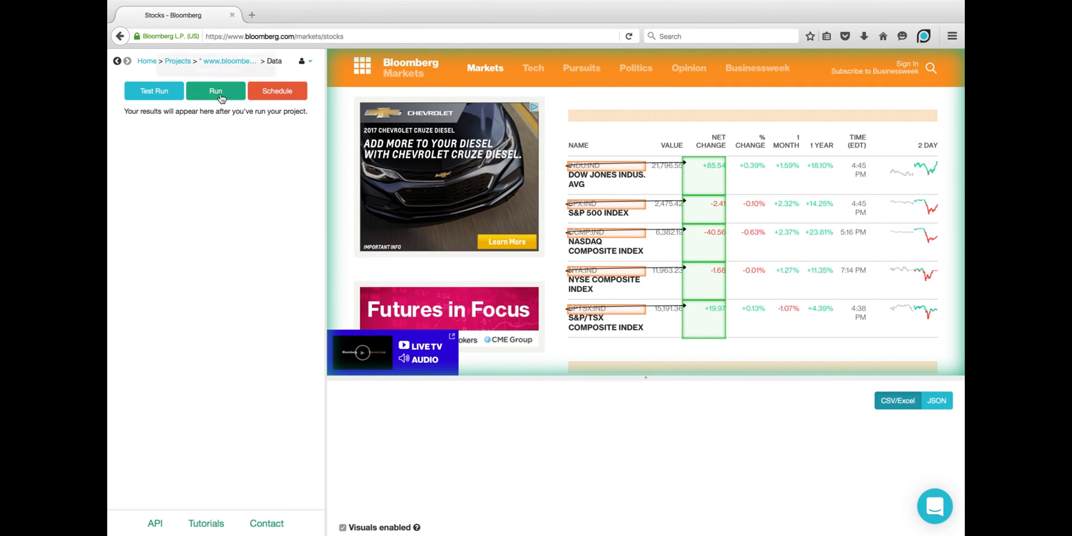
{"action": "left_click", "coordinate": [216, 90]}
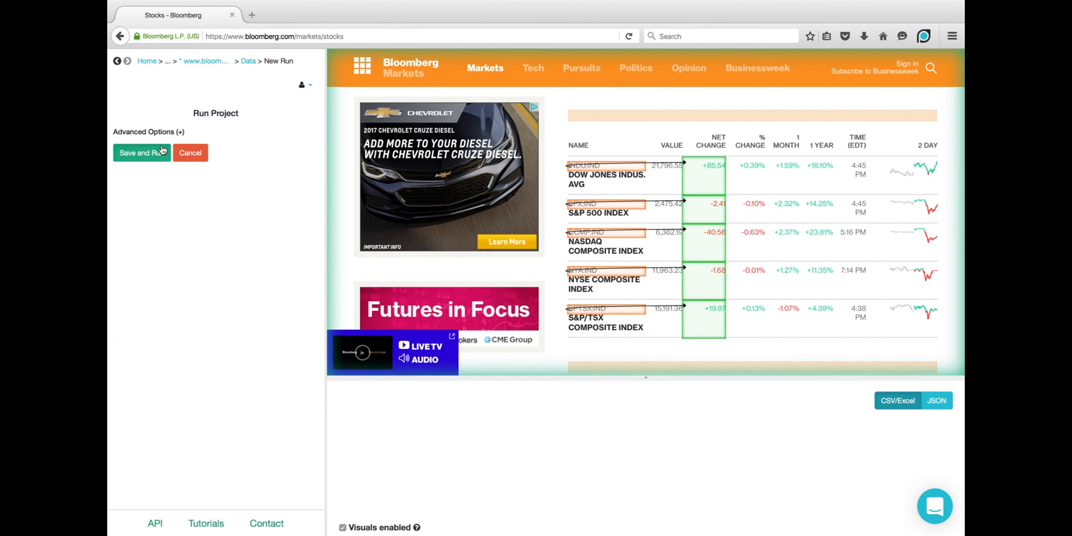
{"action": "left_click", "coordinate": [142, 153]}
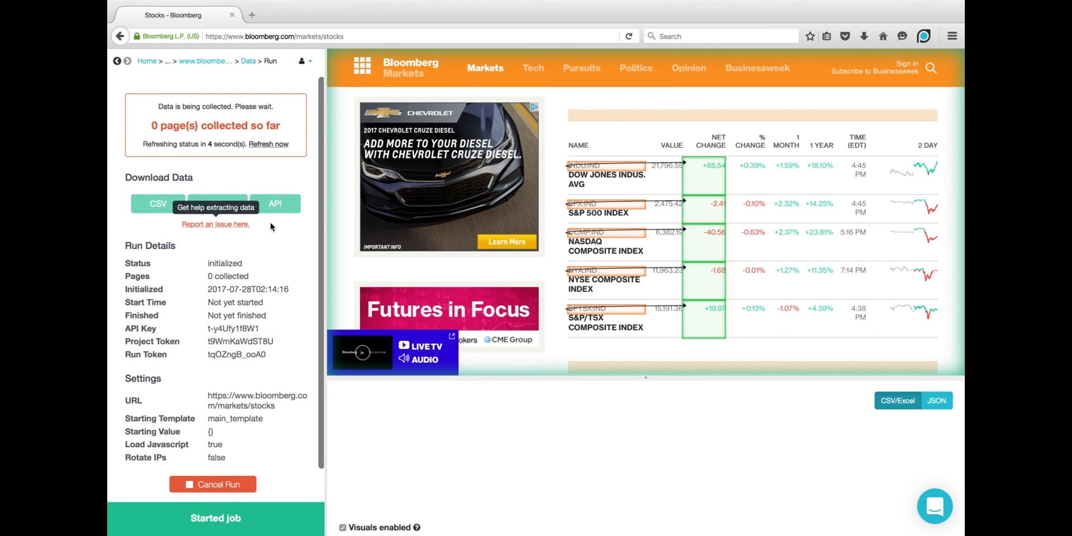